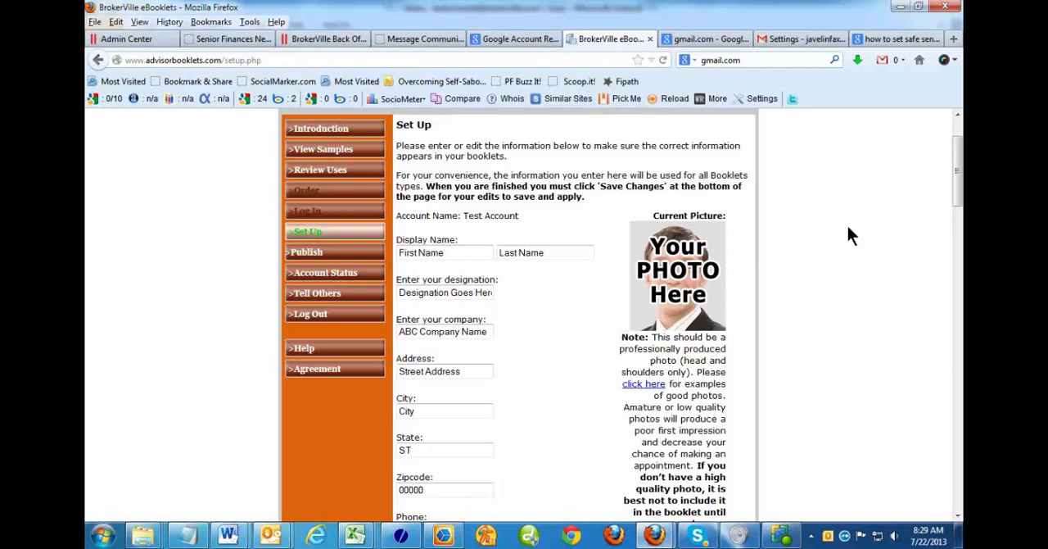
pyautogui.moveTo(860, 241)
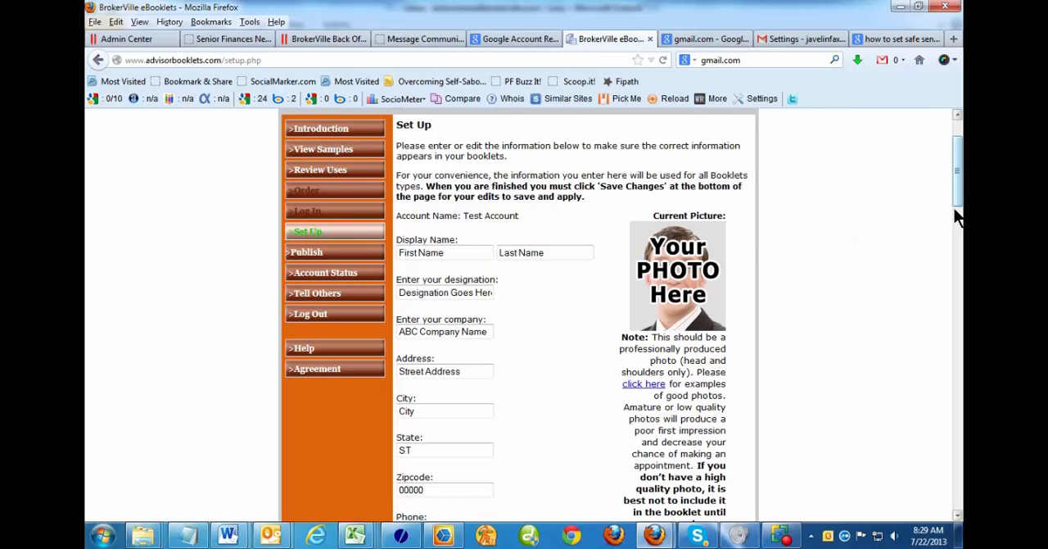
# Scroll the Set Up page to the 'Upload your photo' section with its 140×160 px sample
pyautogui.scroll(-3)
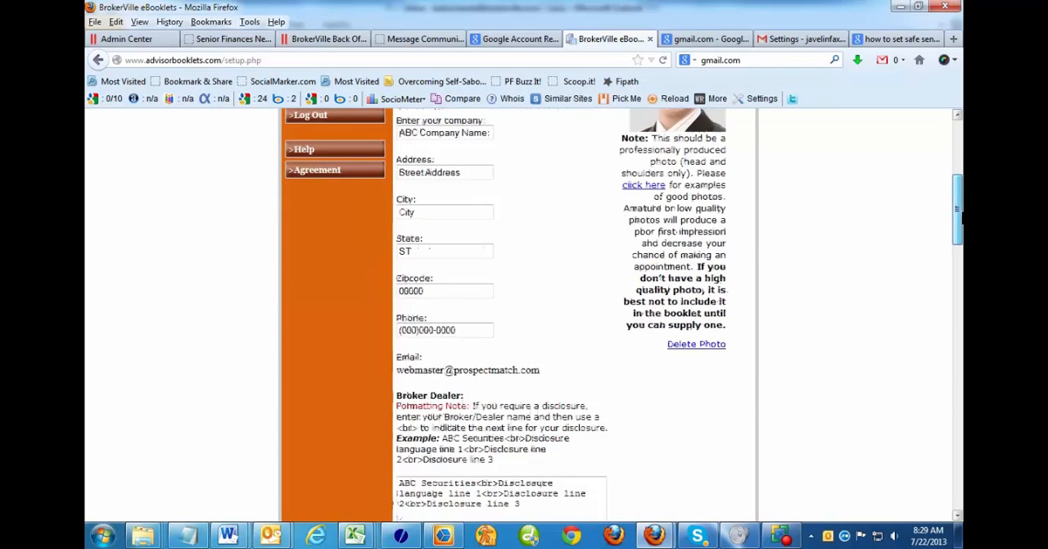
pyautogui.scroll(-3)
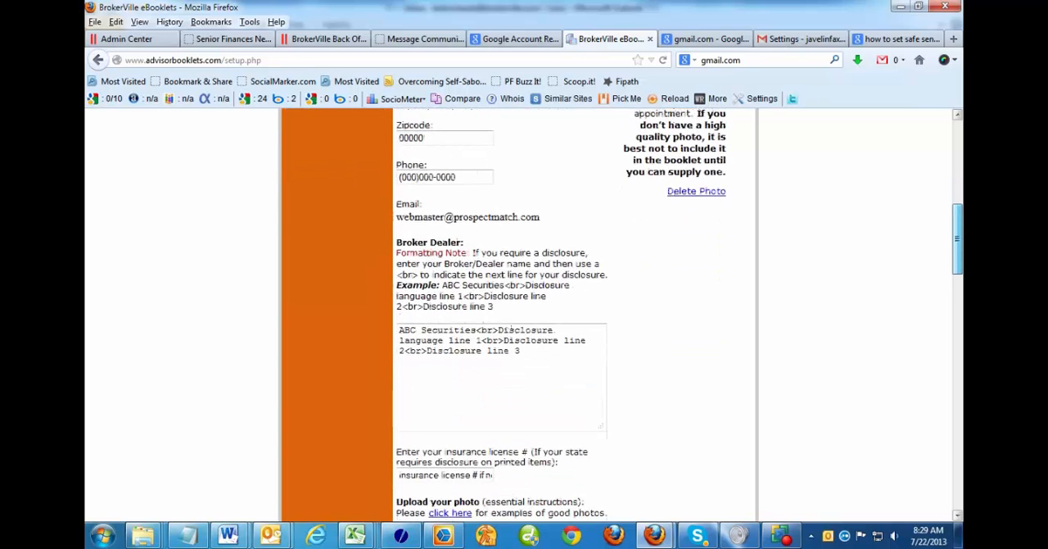
pyautogui.scroll(-3)
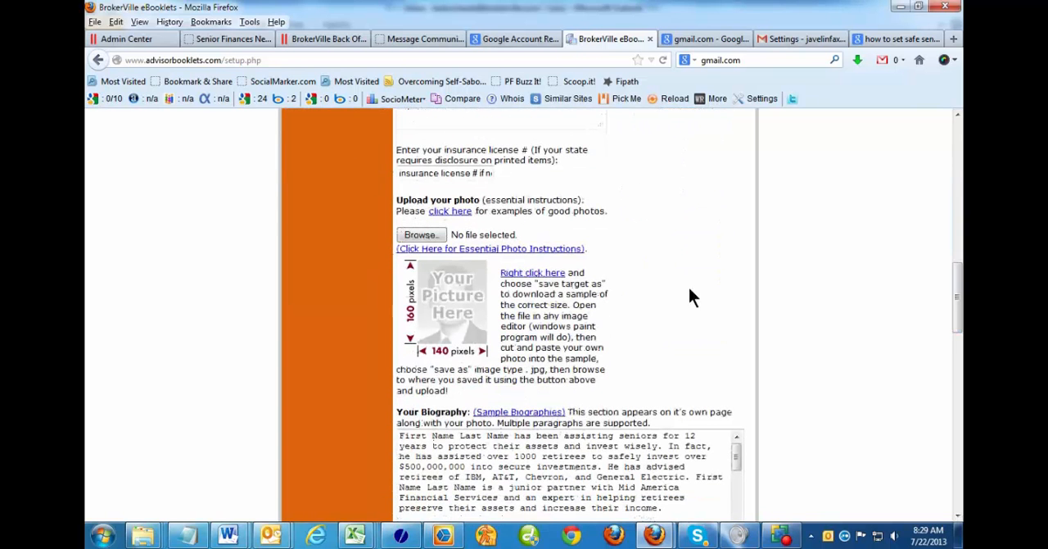
pyautogui.moveTo(744, 316)
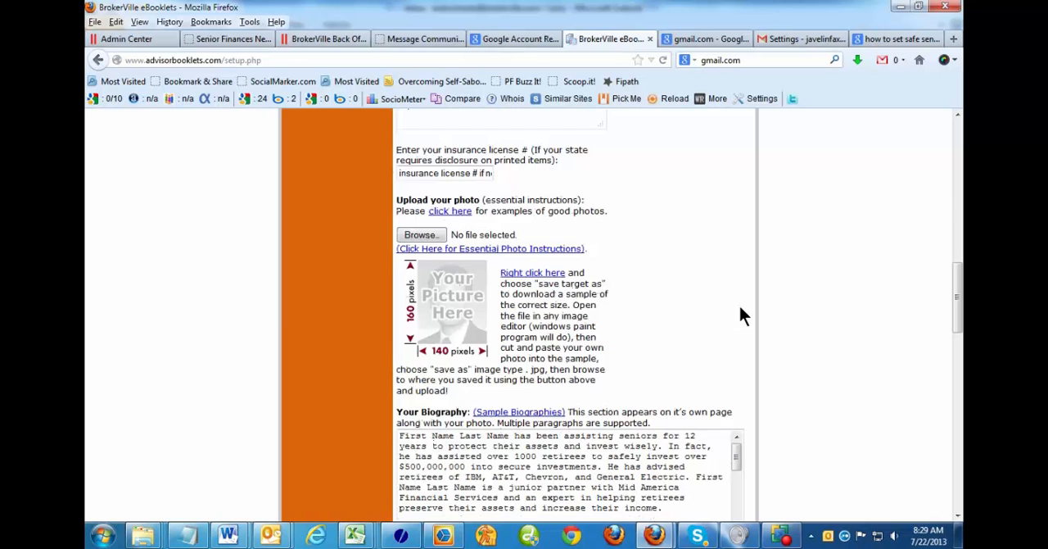
pyautogui.moveTo(413, 331)
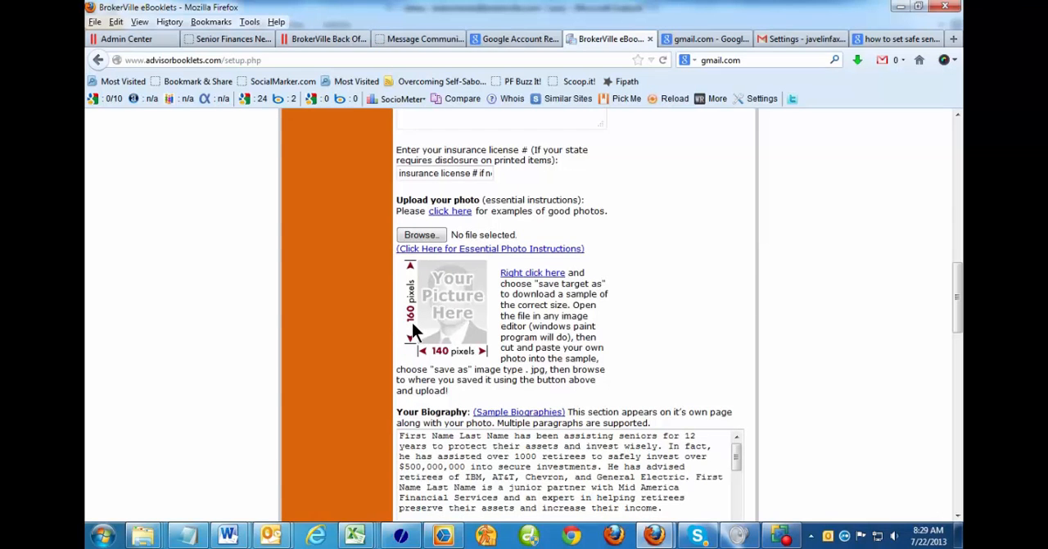
pyautogui.moveTo(418, 326)
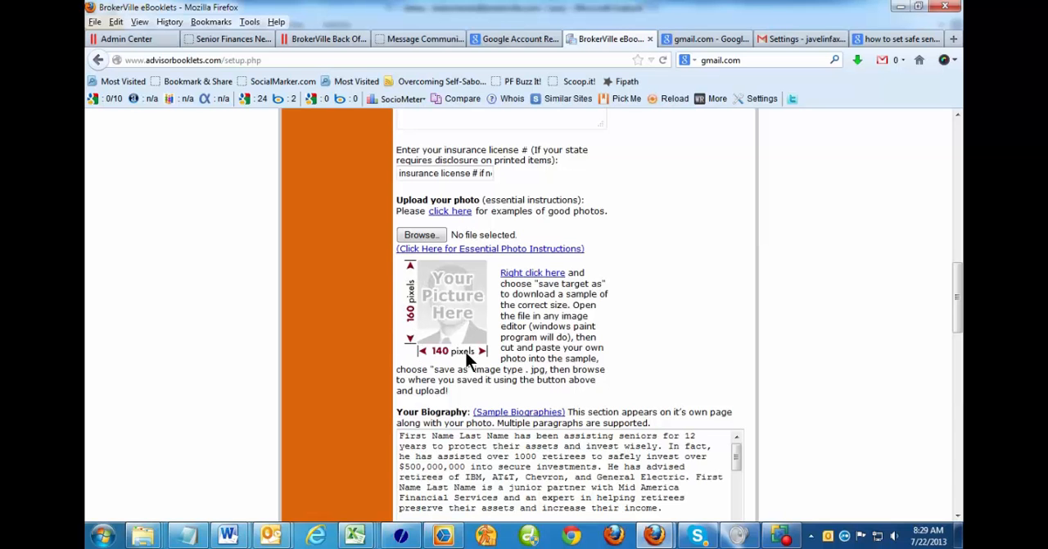
pyautogui.moveTo(450, 363)
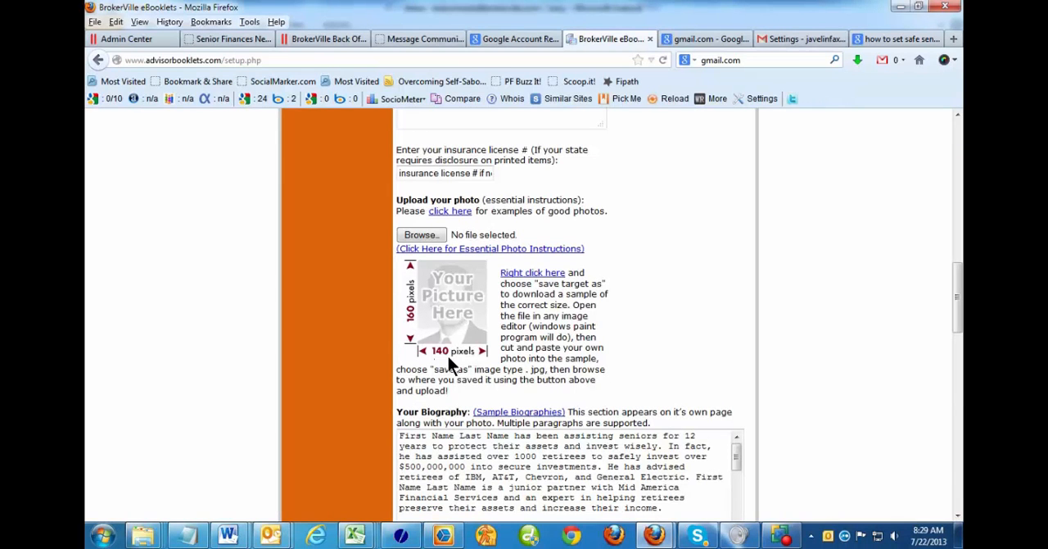
pyautogui.moveTo(482, 353)
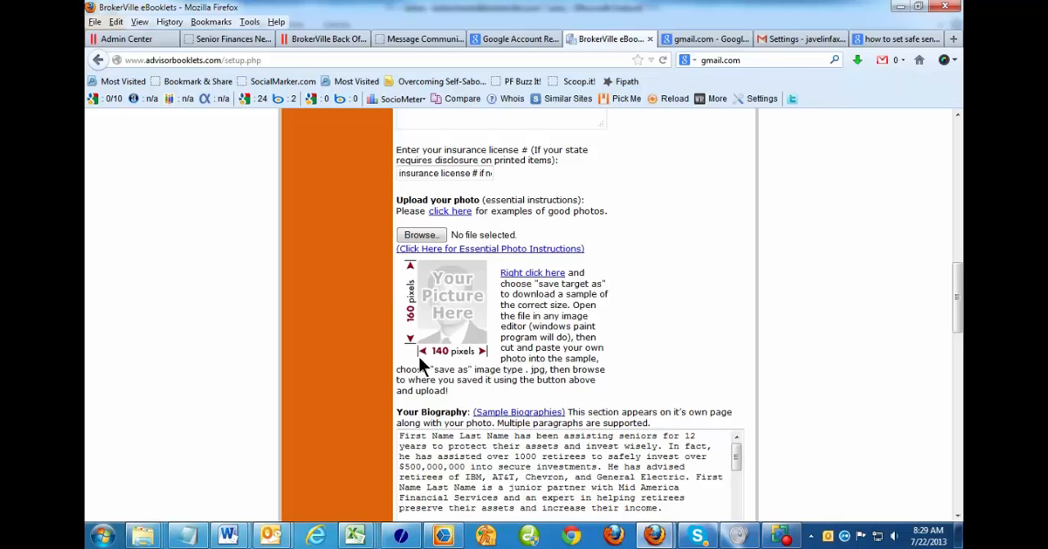
pyautogui.moveTo(461, 356)
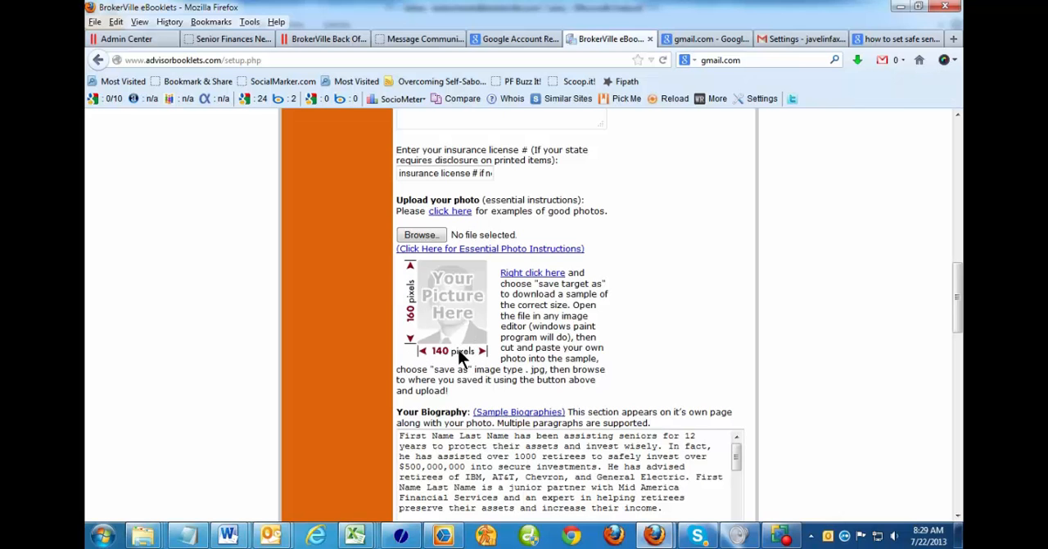
pyautogui.moveTo(450, 342)
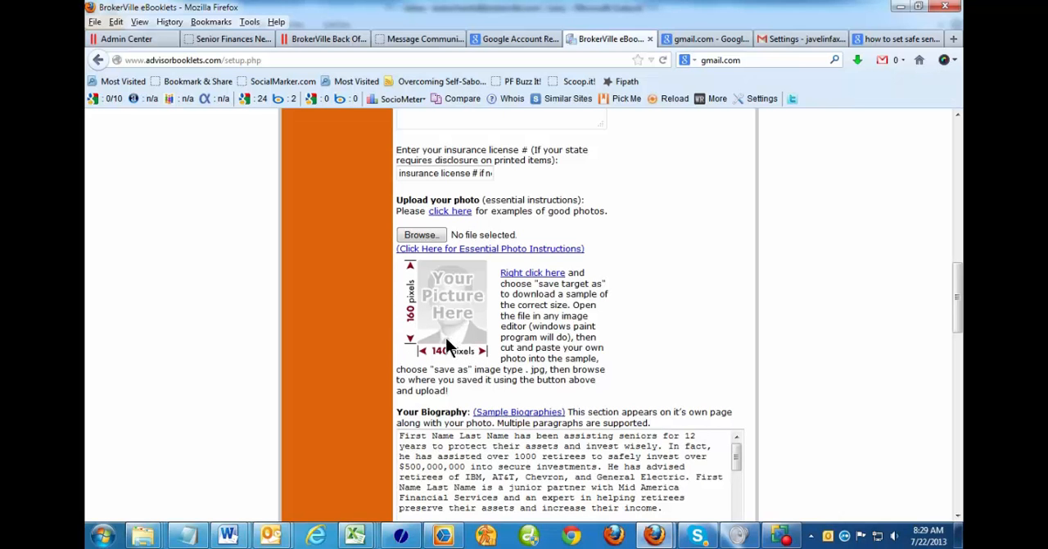
pyautogui.moveTo(508, 248)
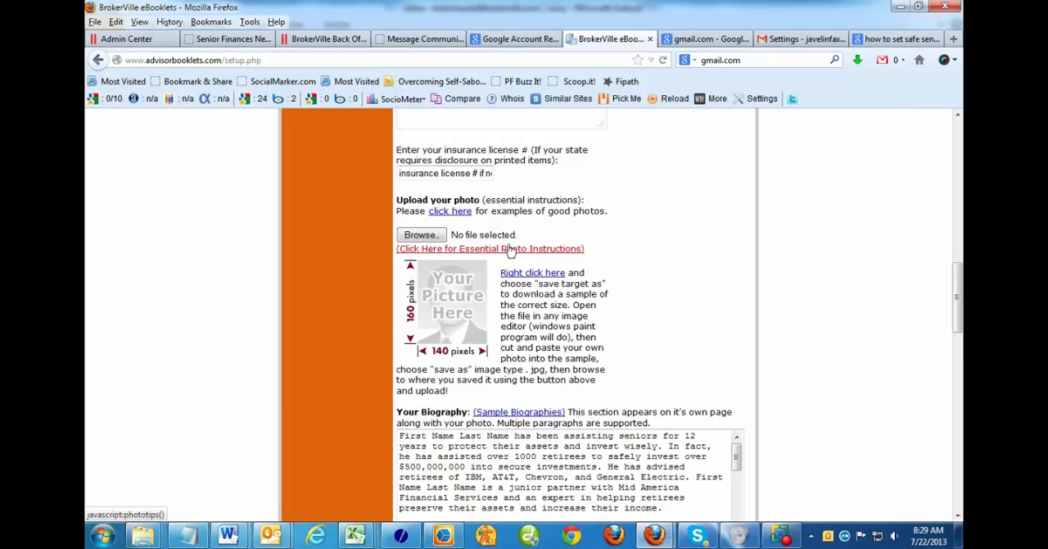
# Open the 'Essential Photo Instructions' Photo Tips window
pyautogui.click(489, 248)
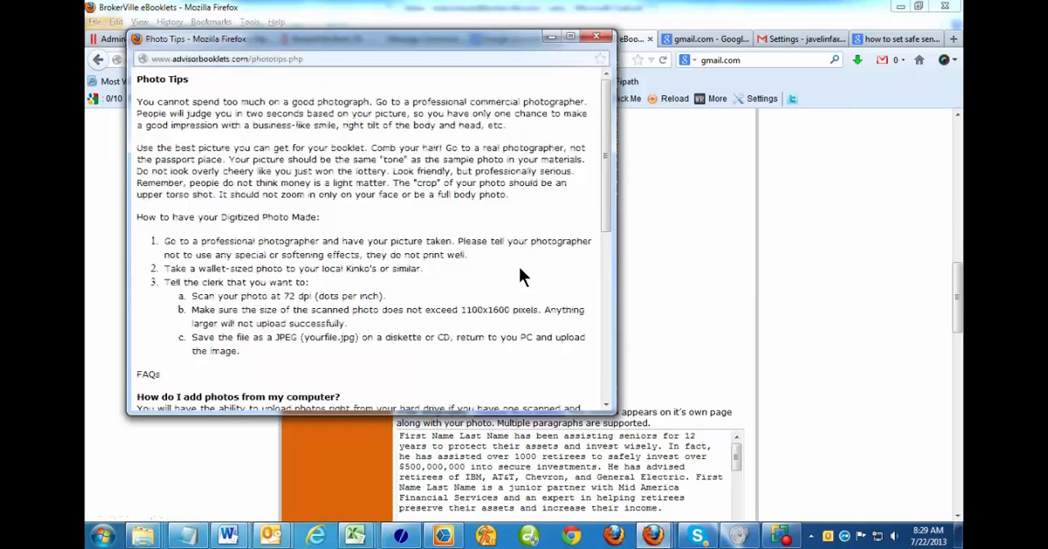
pyautogui.moveTo(264, 356)
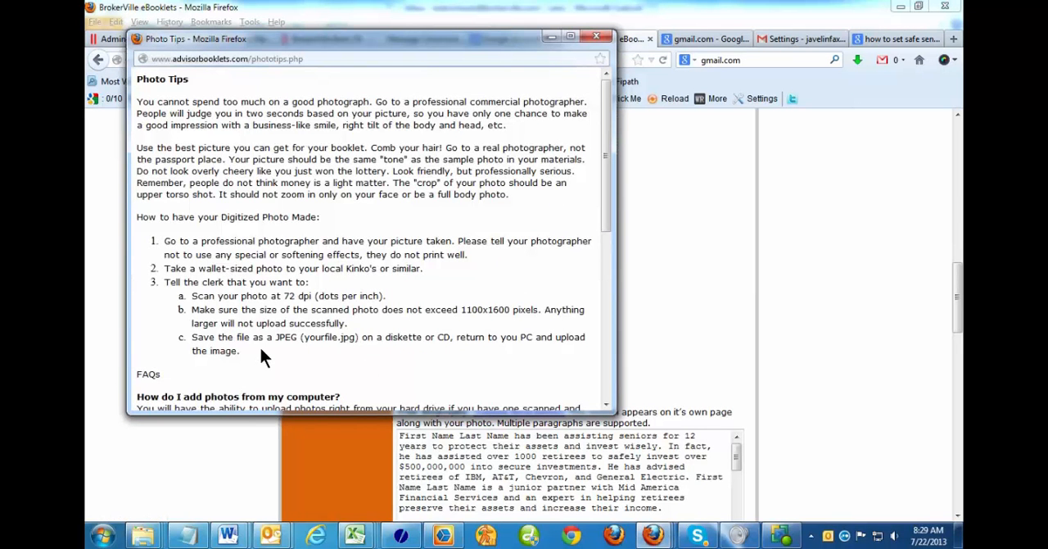
pyautogui.moveTo(288, 336)
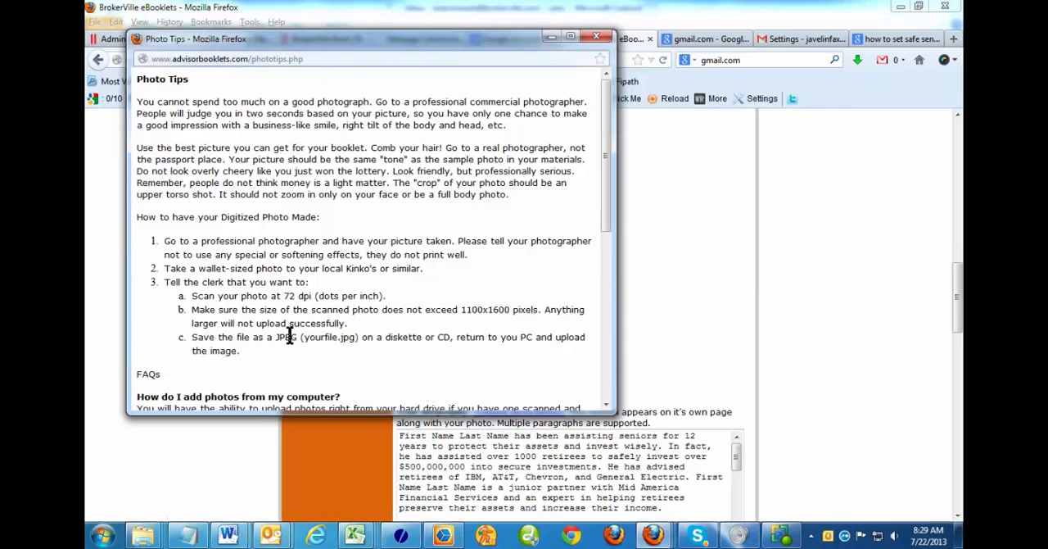
pyautogui.moveTo(323, 331)
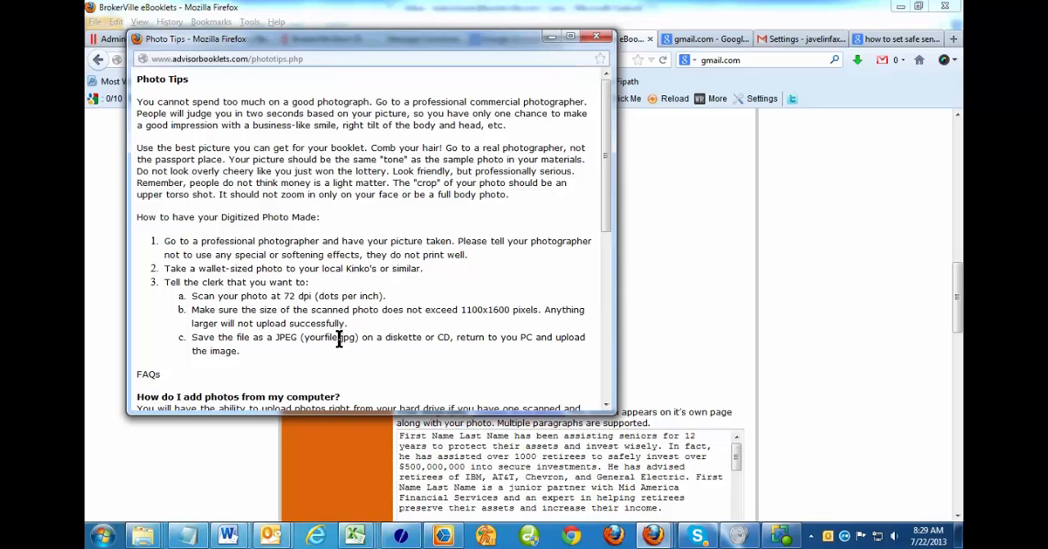
pyautogui.moveTo(370, 358)
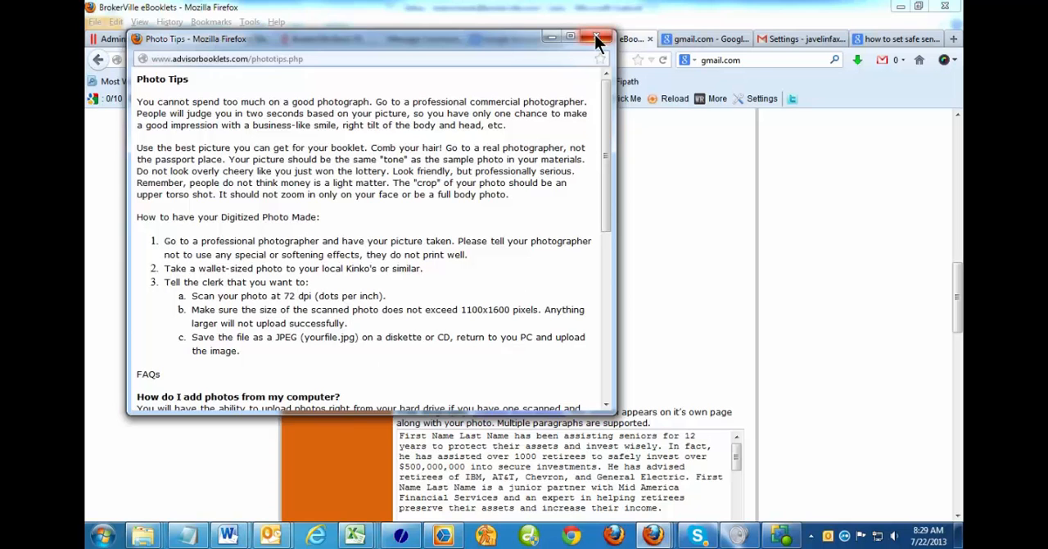
# Close the Photo Tips window and open the Windows Start menu
pyautogui.click(597, 34)
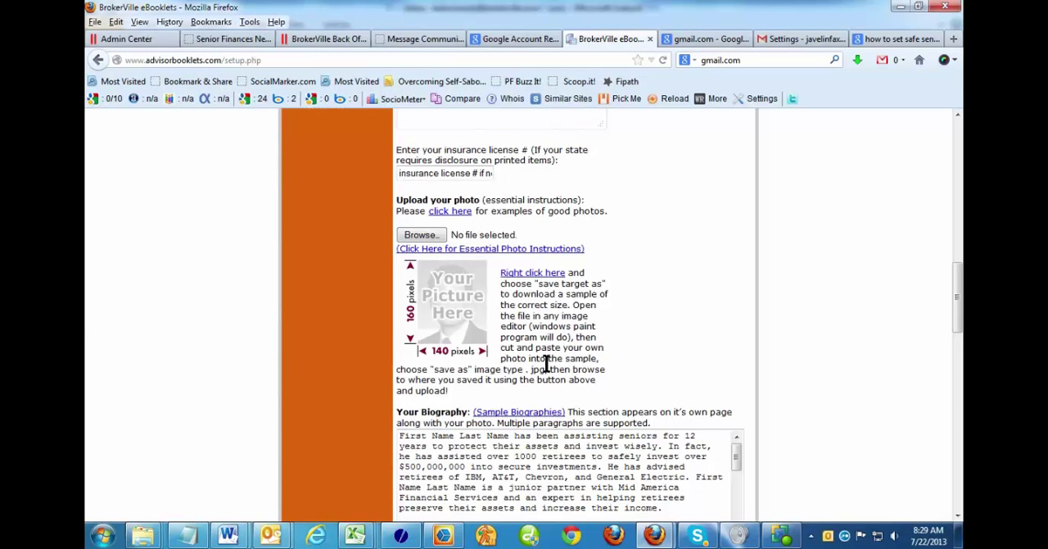
pyautogui.moveTo(690, 364)
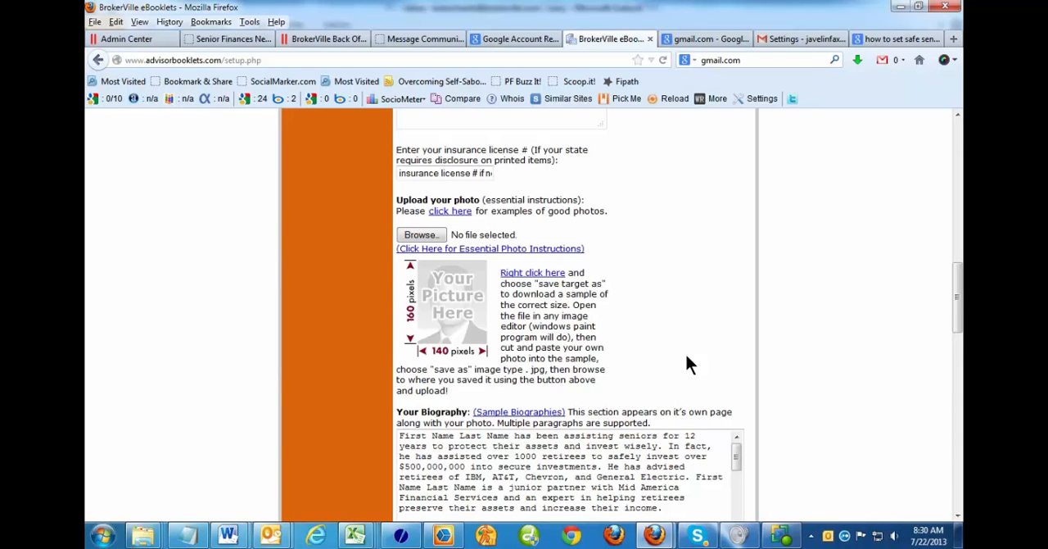
pyautogui.moveTo(583, 338)
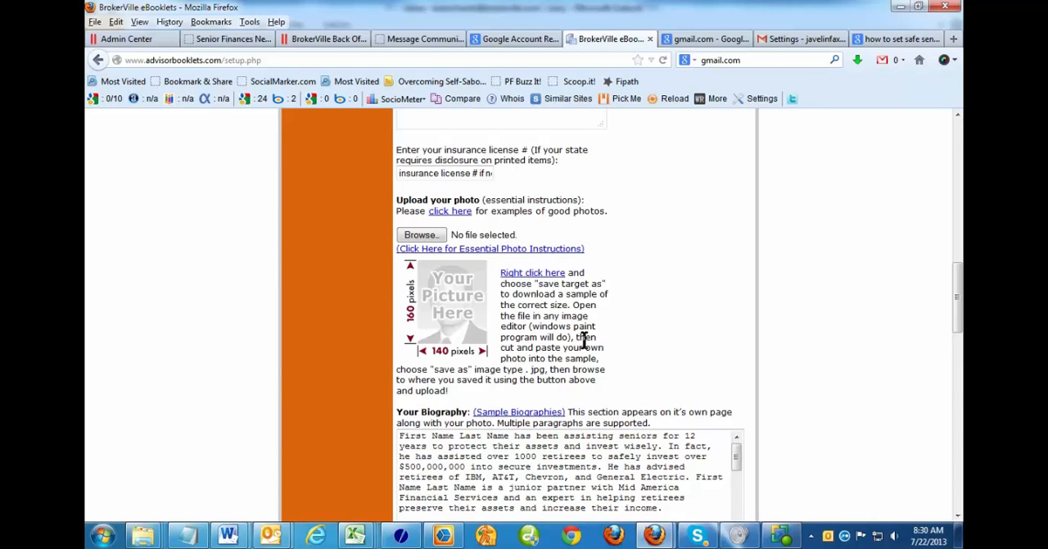
pyautogui.moveTo(319, 401)
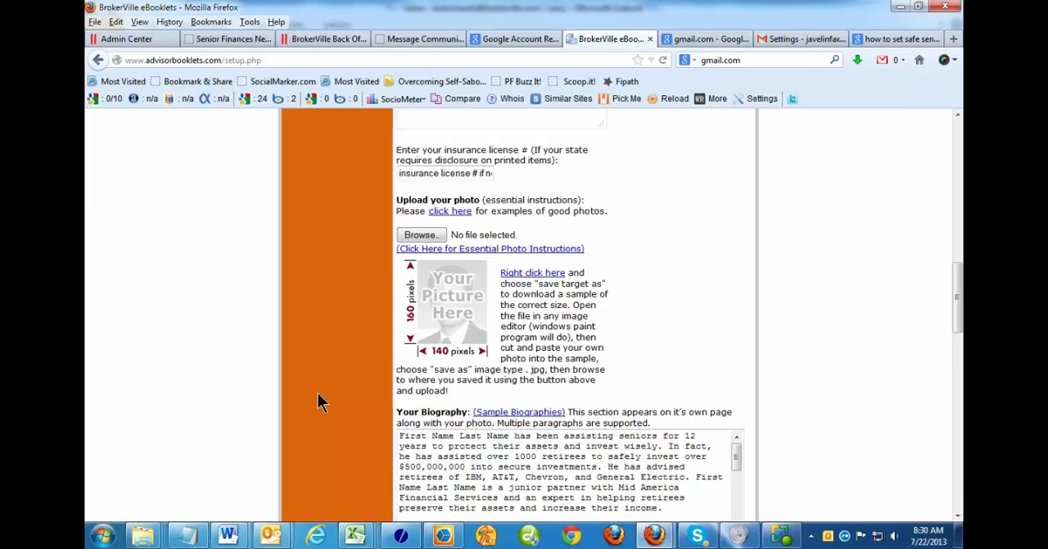
pyautogui.click(102, 532)
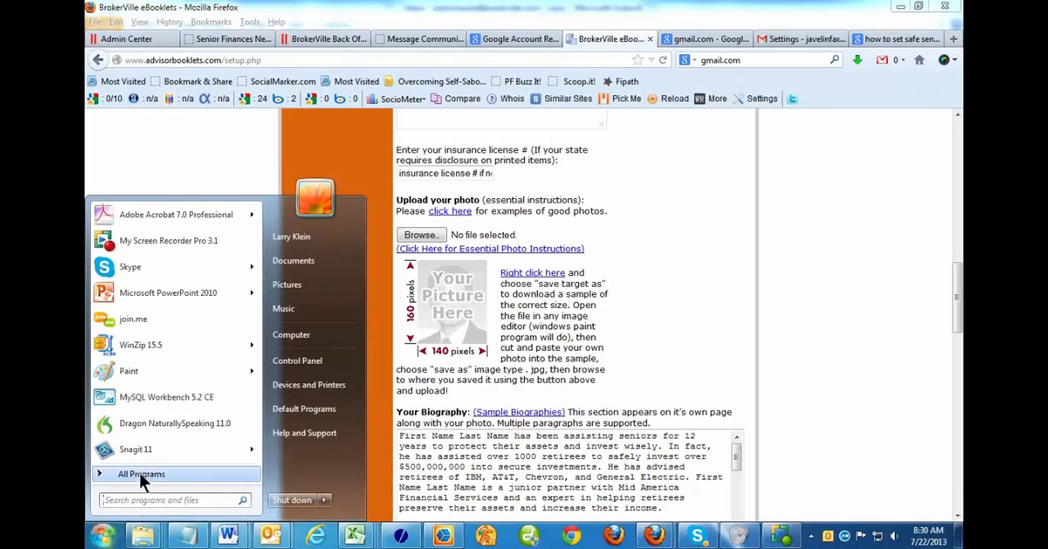
# Launch Paint from All Programs > Accessories
pyautogui.click(142, 474)
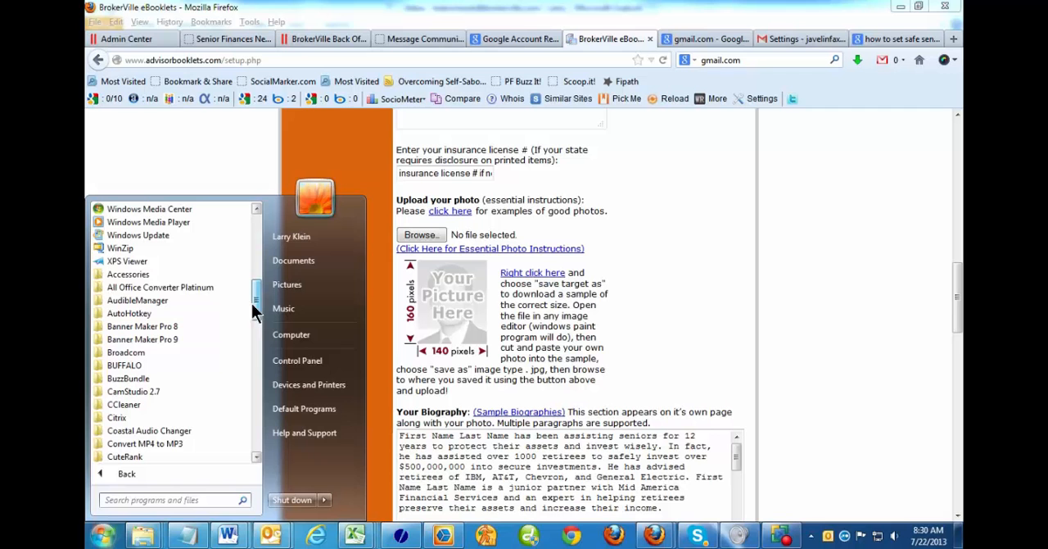
pyautogui.moveTo(128, 274)
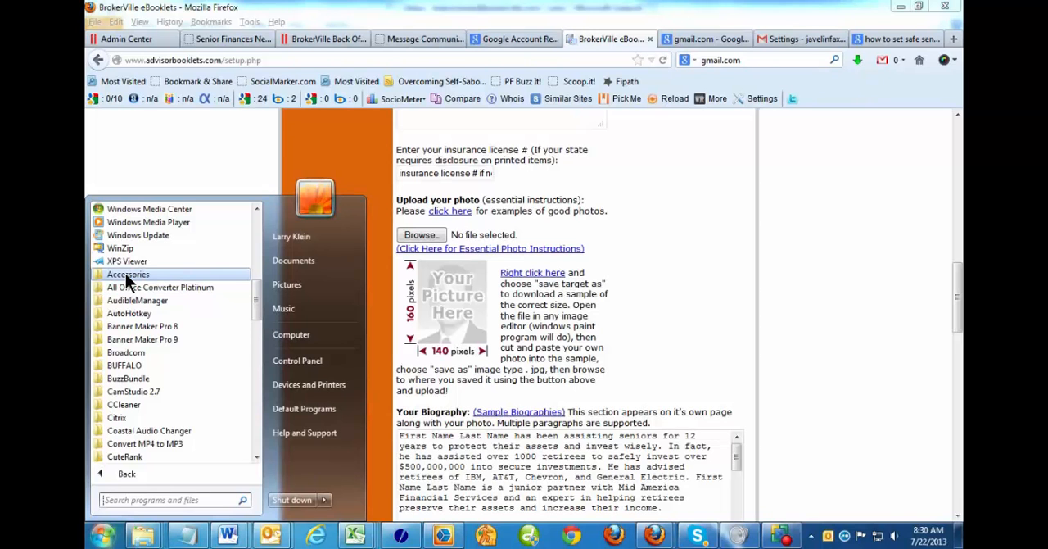
pyautogui.click(127, 274)
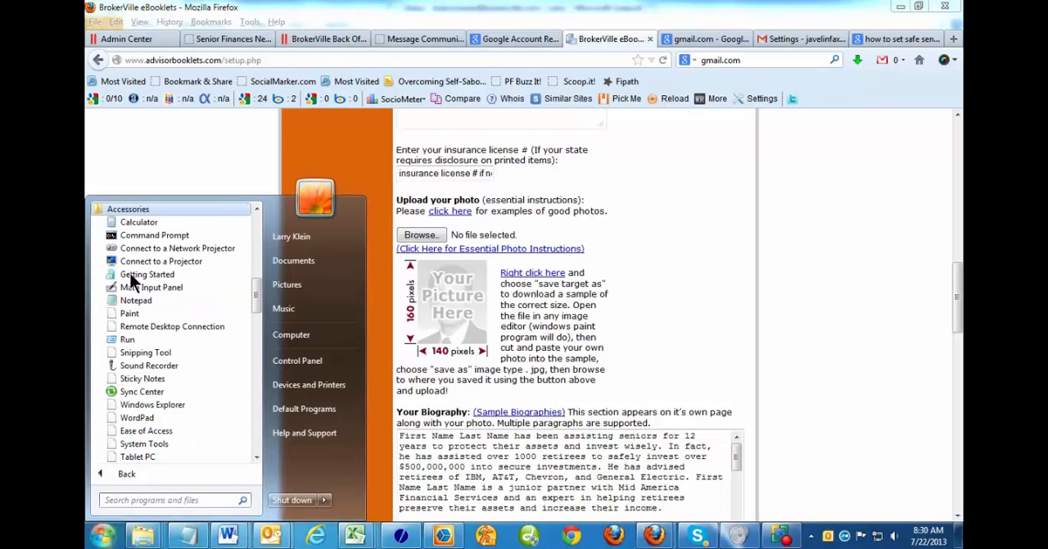
pyautogui.moveTo(146, 423)
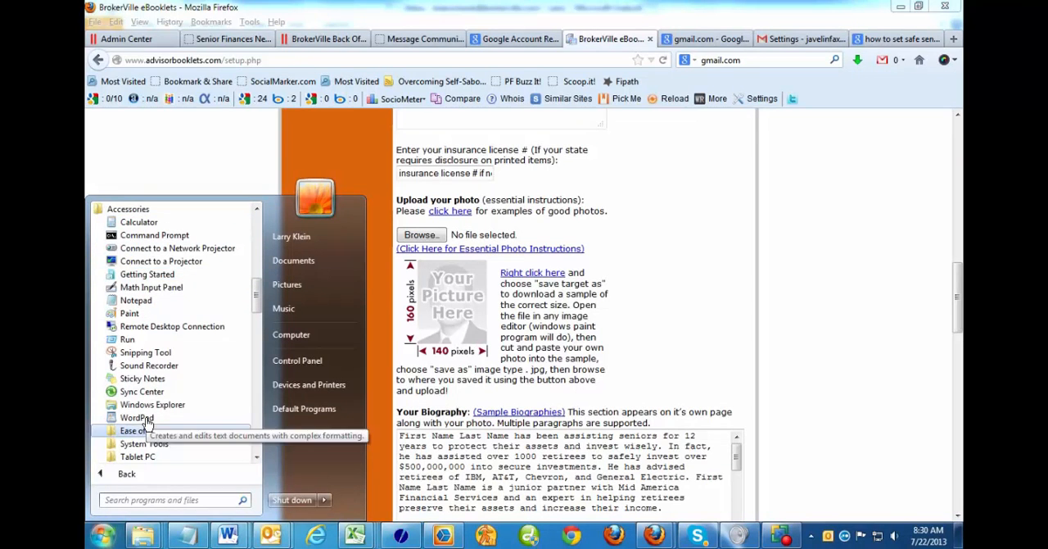
pyautogui.moveTo(146, 352)
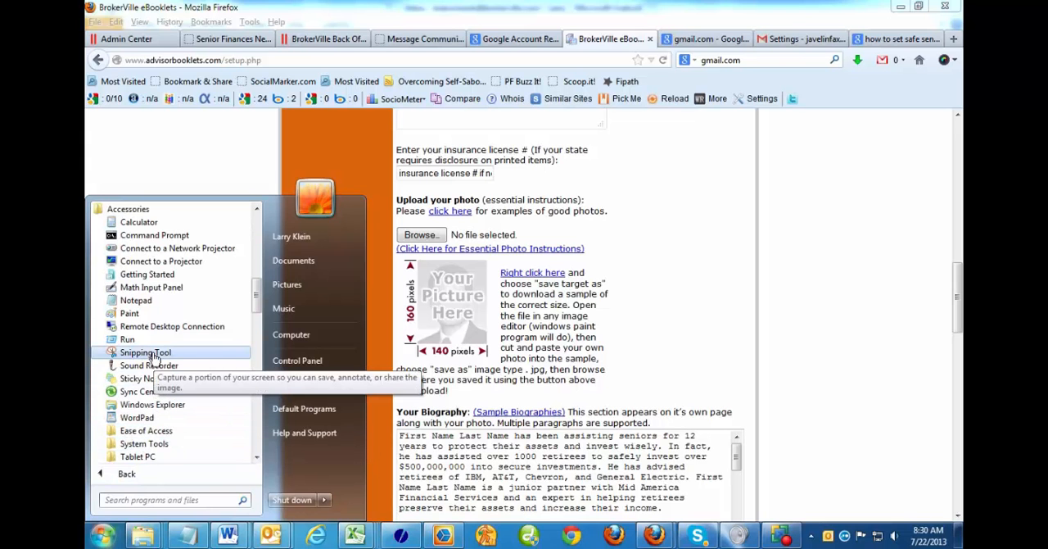
pyautogui.click(149, 322)
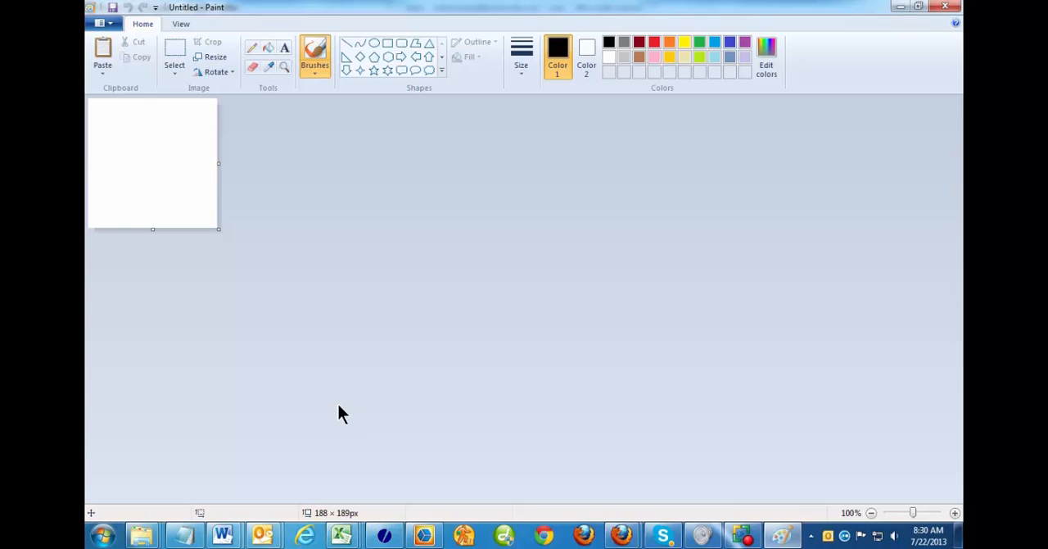
pyautogui.moveTo(309, 235)
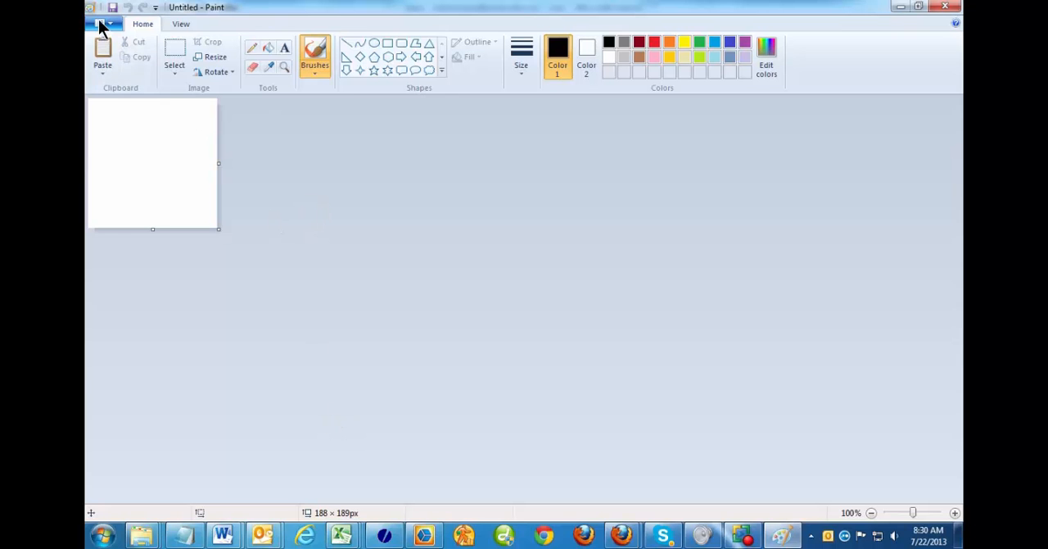
# Open the 'Deb pic' photo from the C:\temp folder in Paint
pyautogui.click(100, 23)
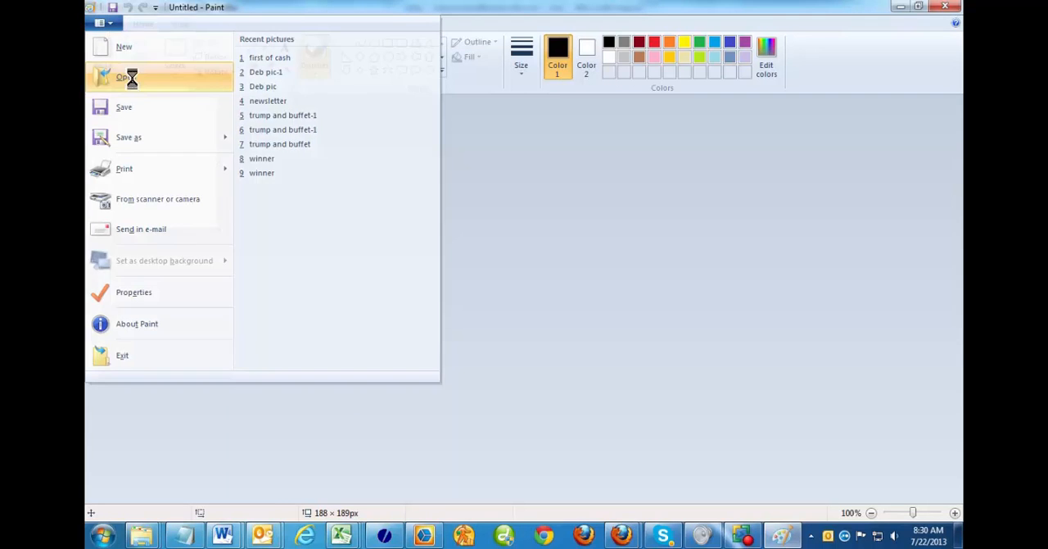
pyautogui.click(127, 77)
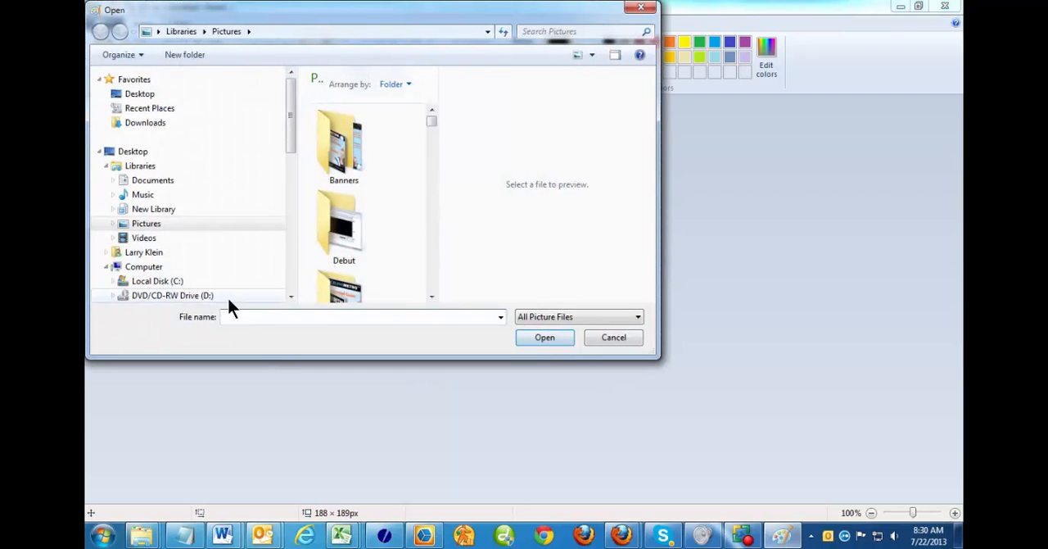
pyautogui.click(156, 280)
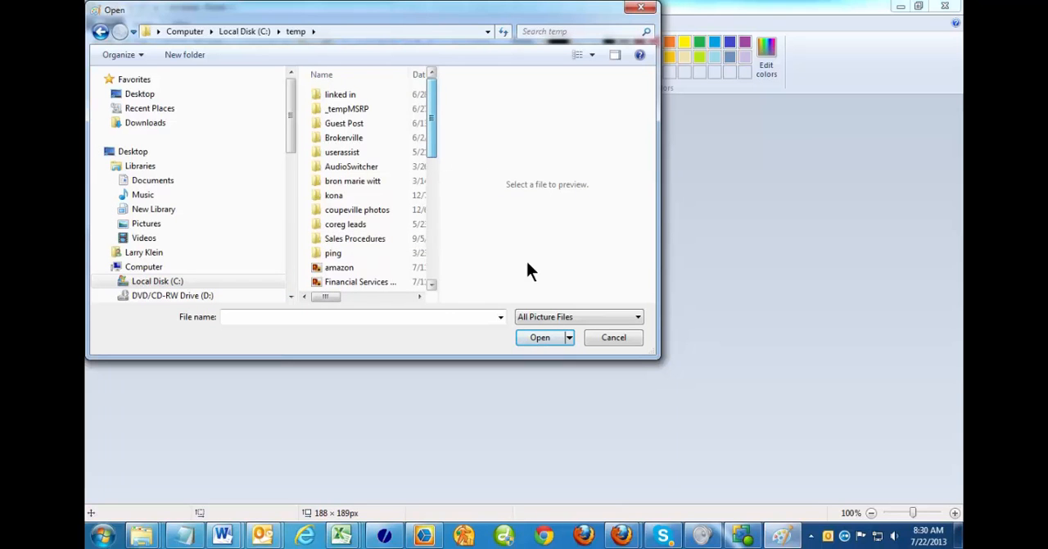
pyautogui.moveTo(439, 56)
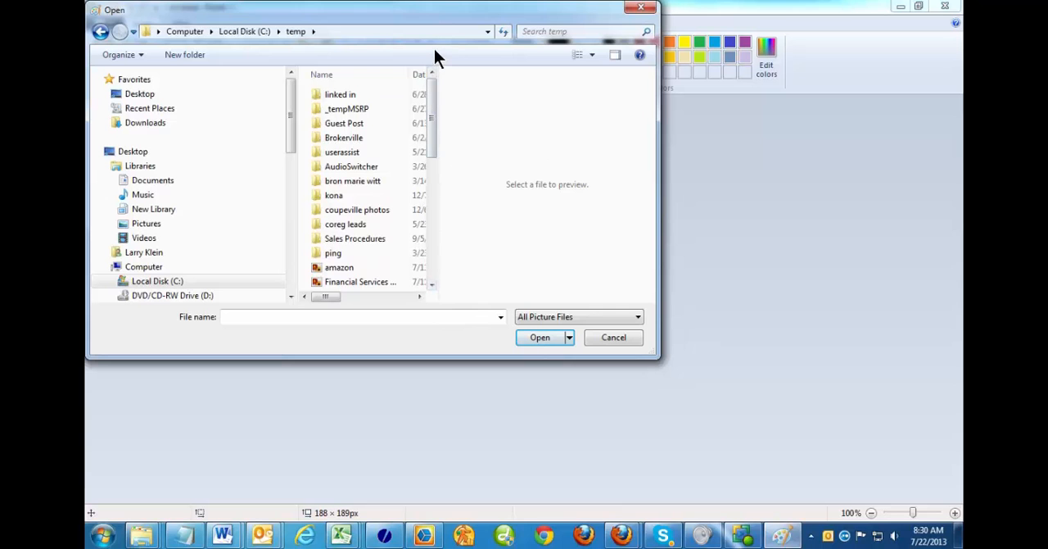
pyautogui.moveTo(614, 135)
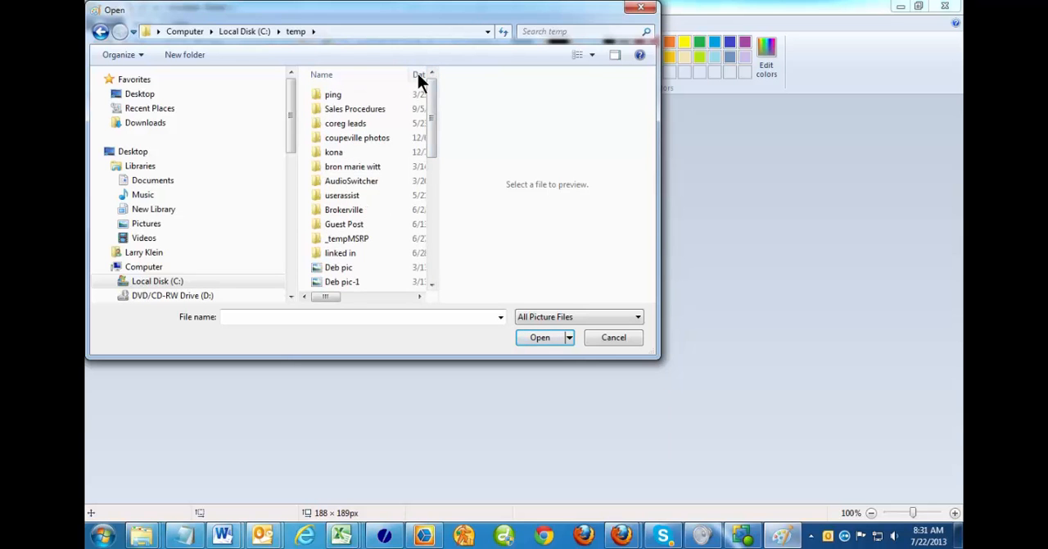
pyautogui.scroll(-3)
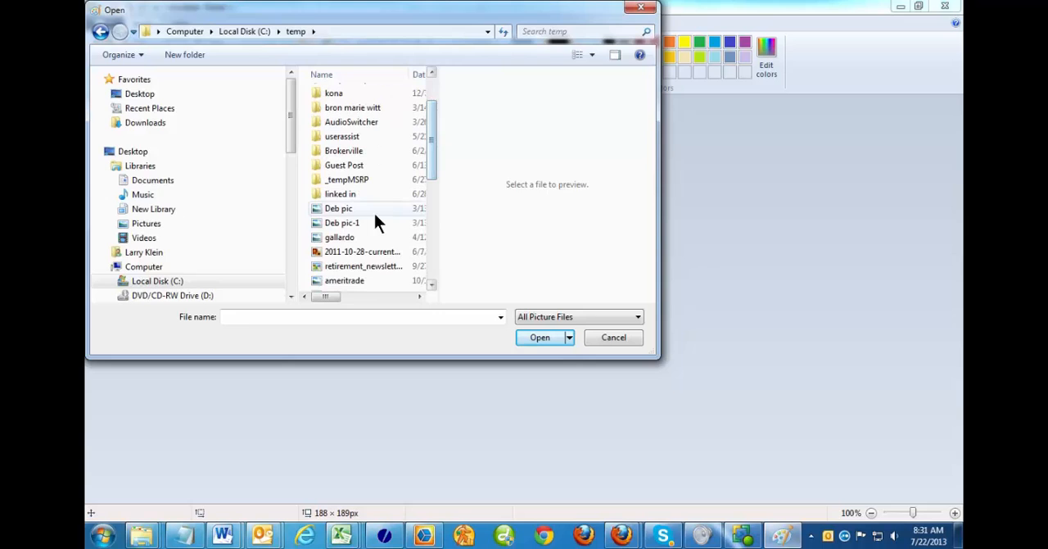
pyautogui.doubleClick(338, 208)
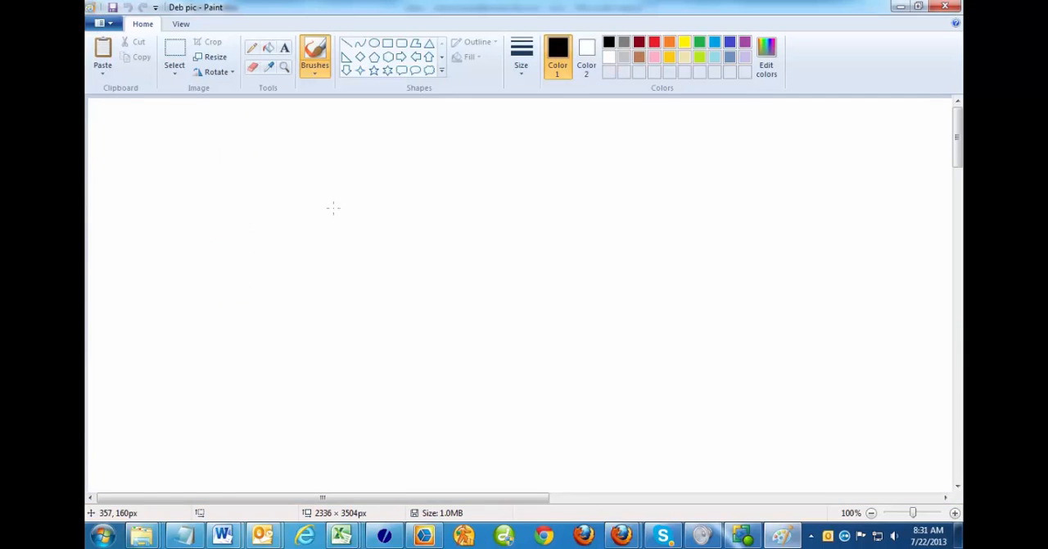
pyautogui.moveTo(453, 199)
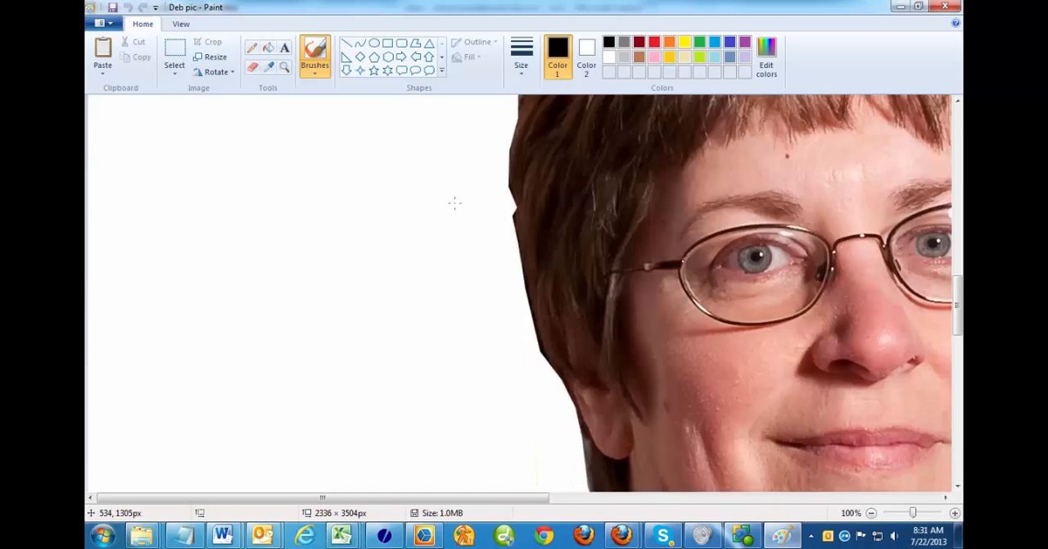
pyautogui.scroll(-3)
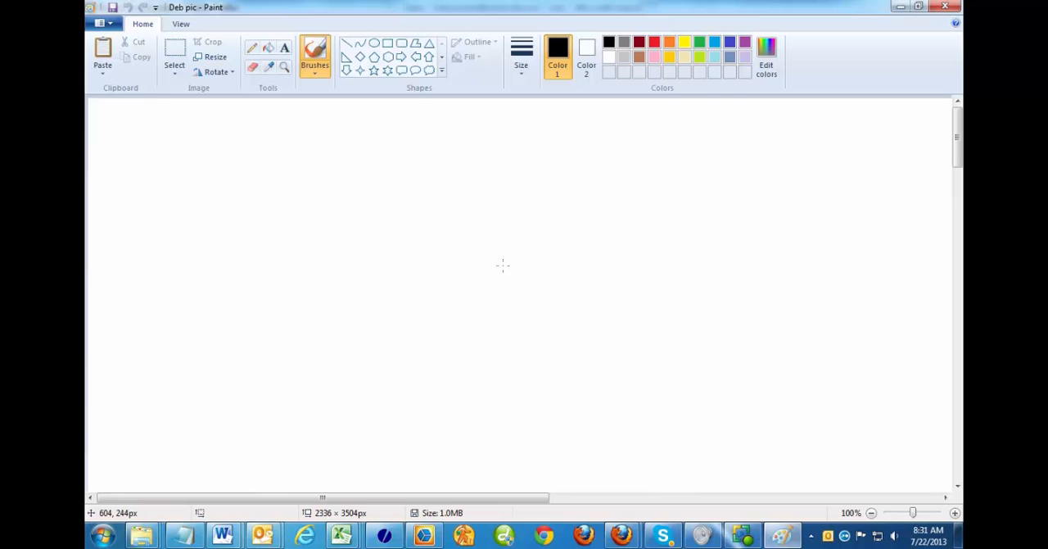
pyautogui.moveTo(148, 84)
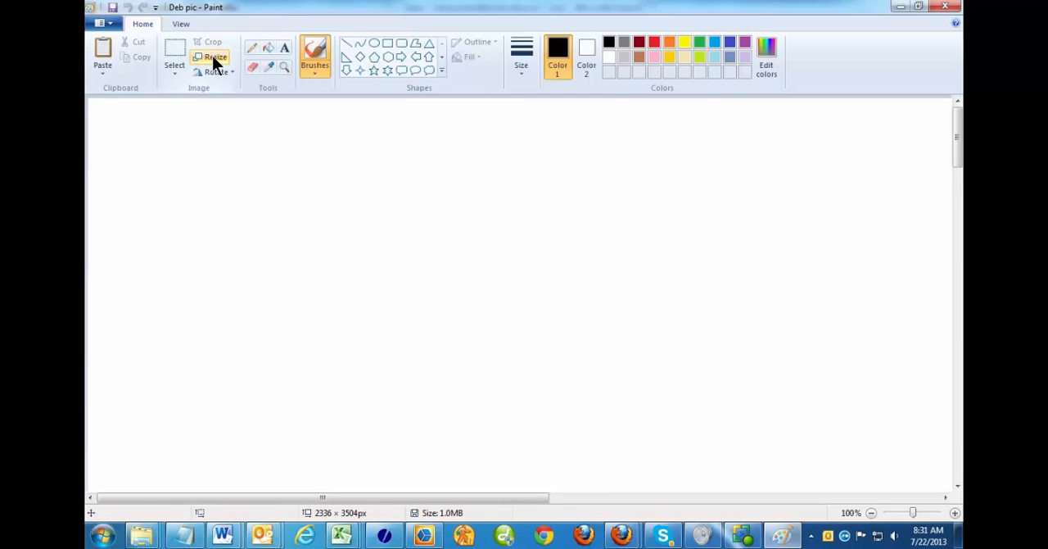
# Resize the portrait by pixels to 106 × 160, keeping the aspect ratio
pyautogui.click(215, 55)
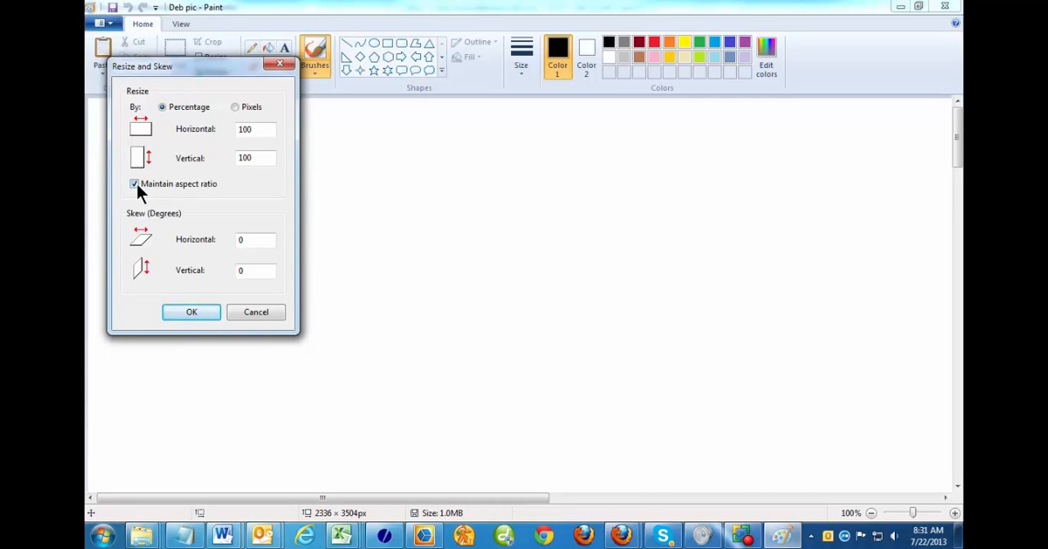
pyautogui.moveTo(183, 207)
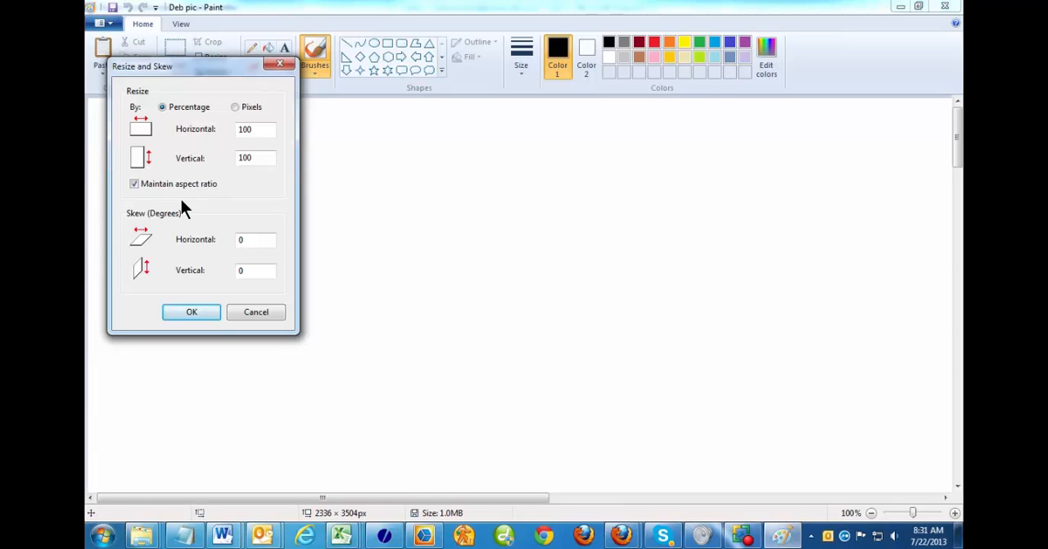
pyautogui.moveTo(210, 215)
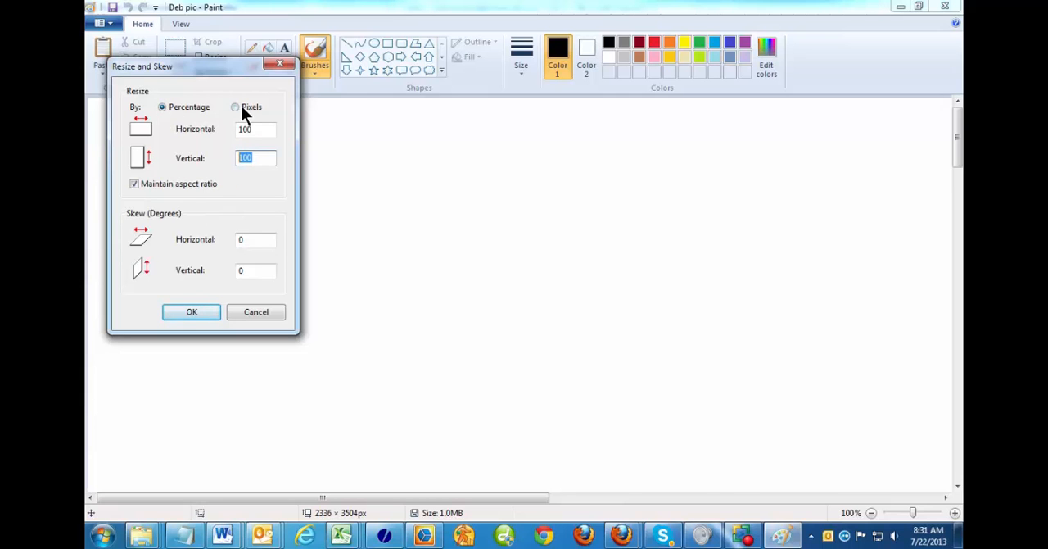
pyautogui.click(236, 106)
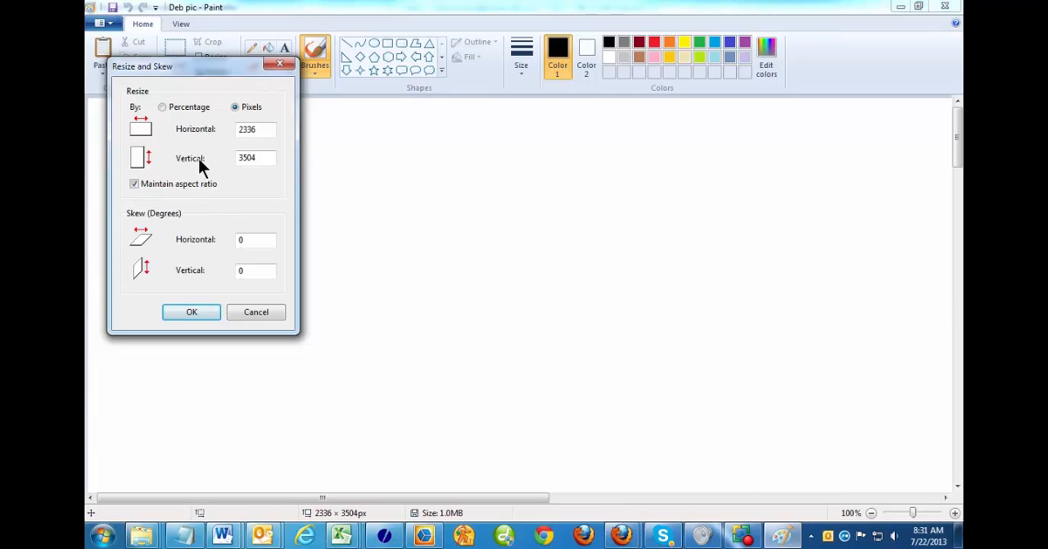
pyautogui.write('160')
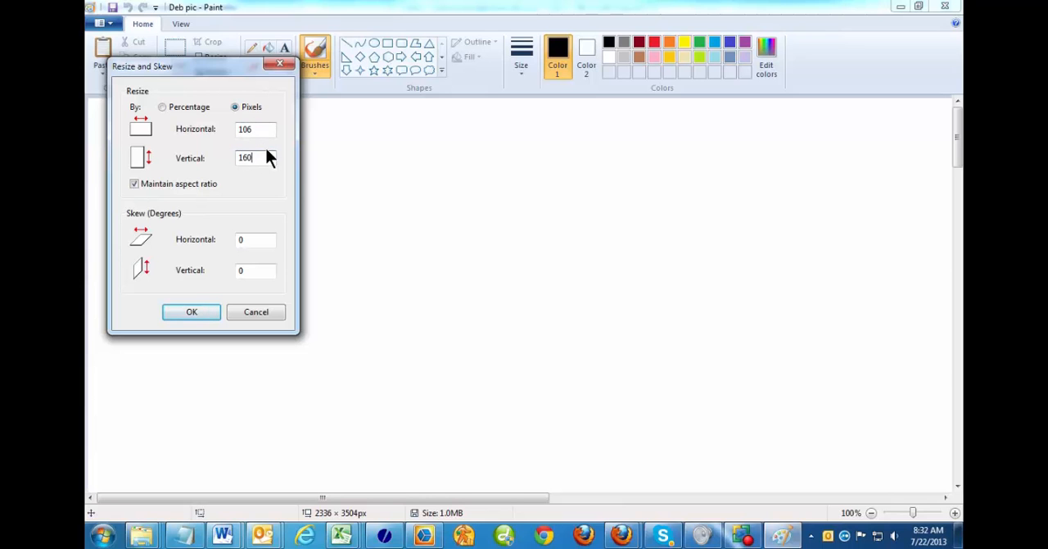
pyautogui.moveTo(277, 158)
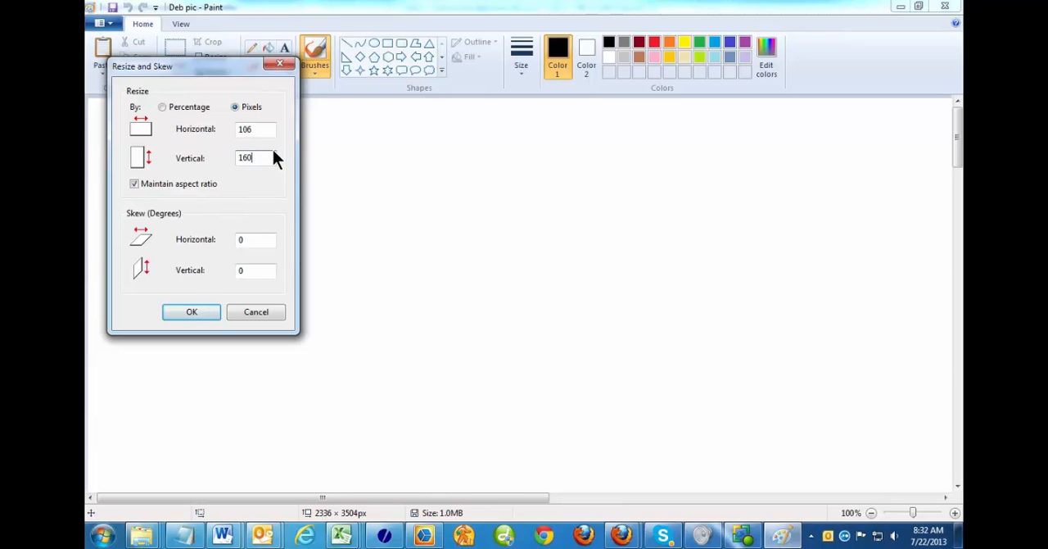
pyautogui.moveTo(266, 158)
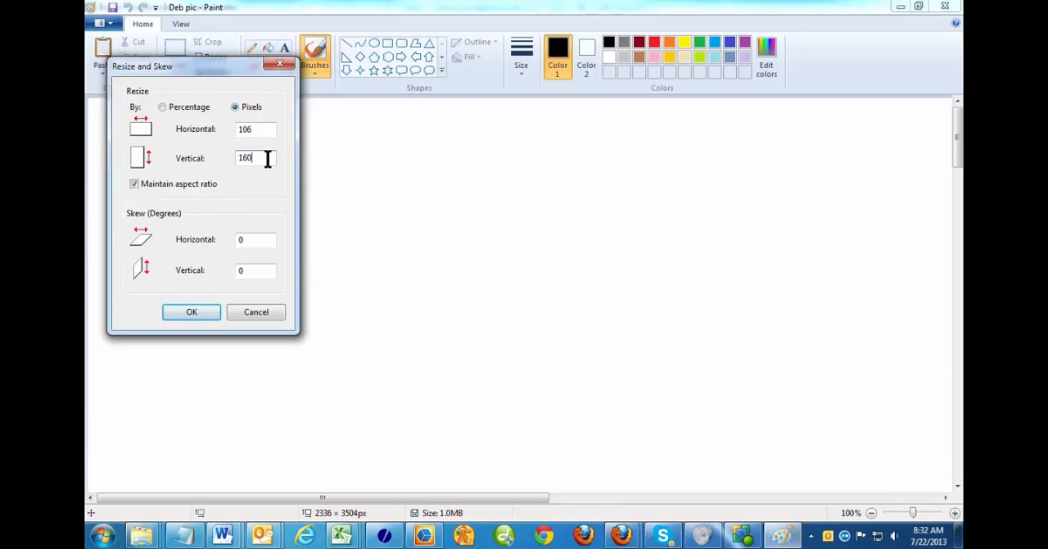
pyautogui.moveTo(264, 129)
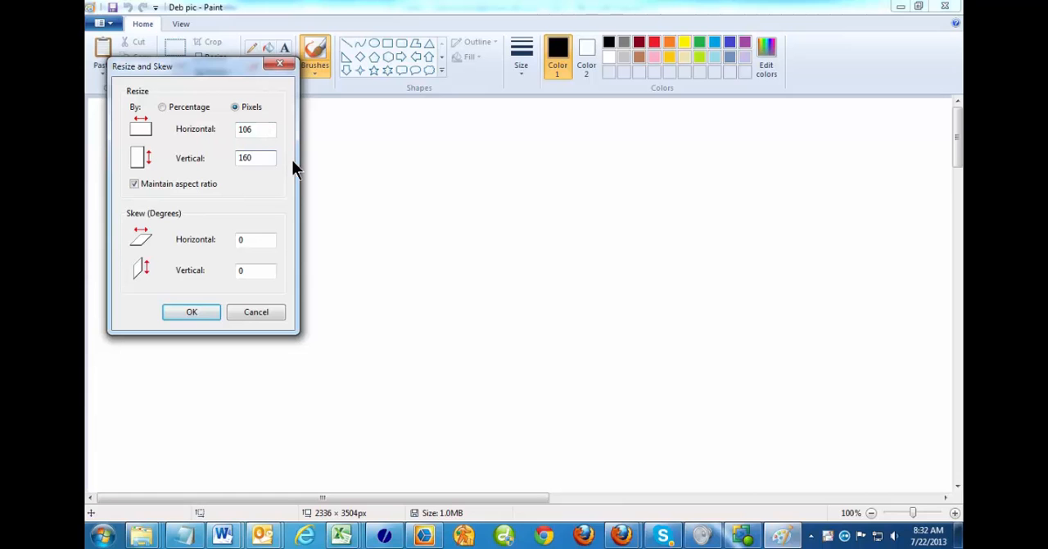
pyautogui.click(256, 130)
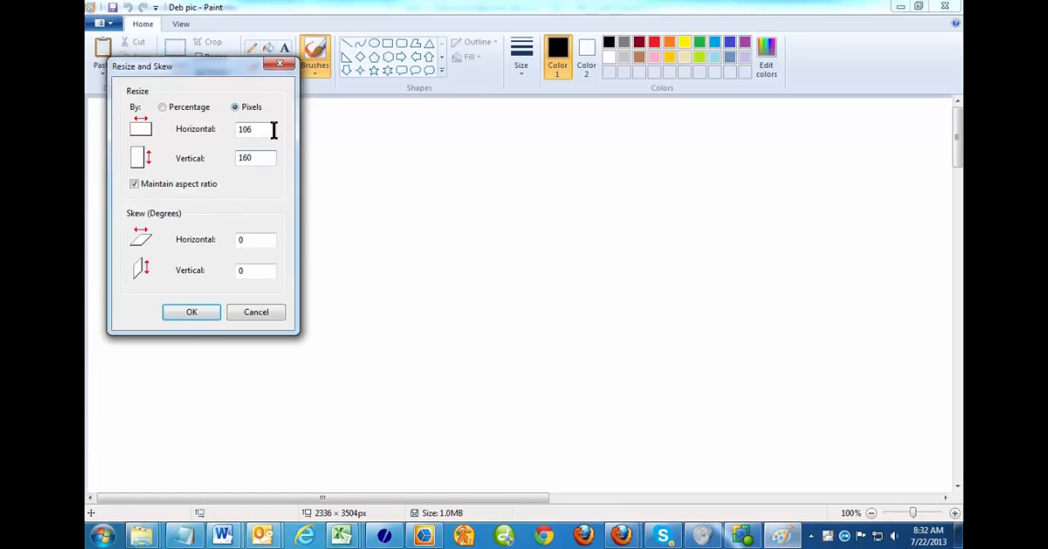
pyautogui.click(191, 311)
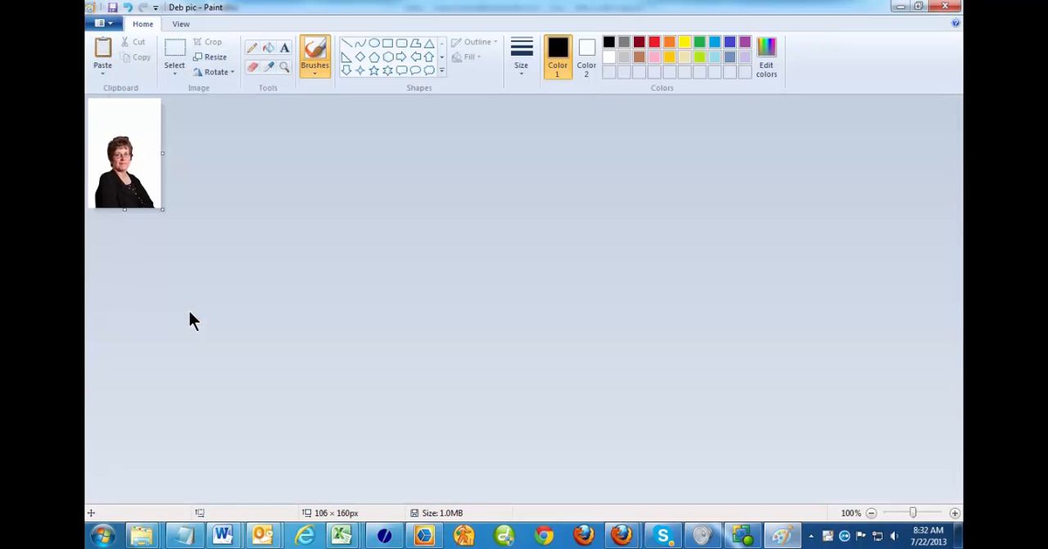
pyautogui.moveTo(158, 228)
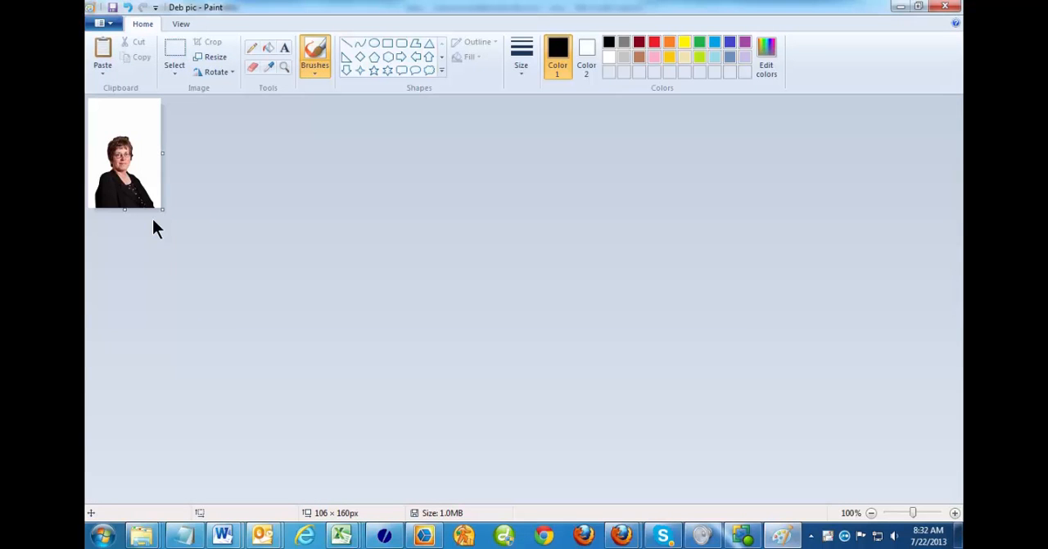
pyautogui.moveTo(219, 232)
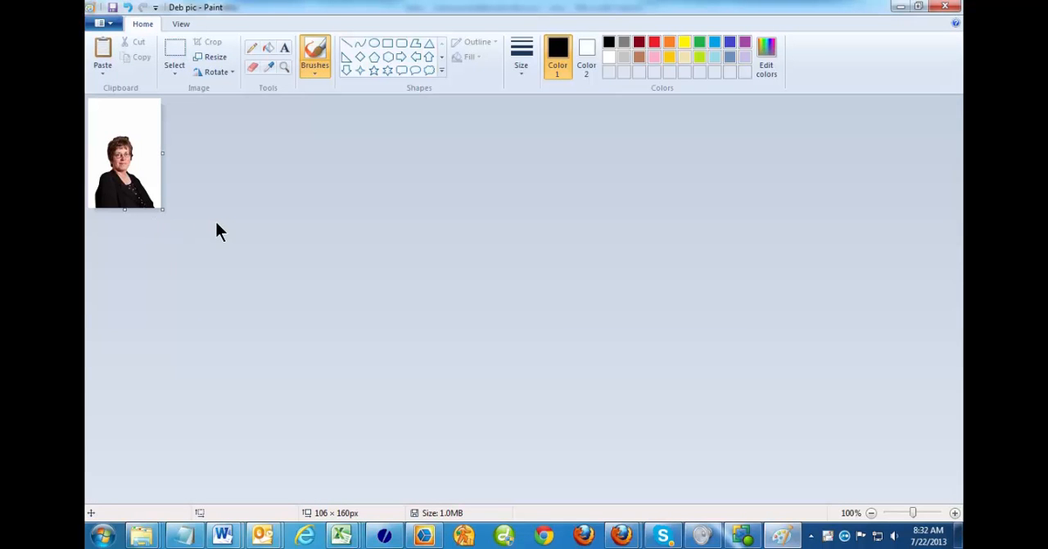
pyautogui.moveTo(134, 99)
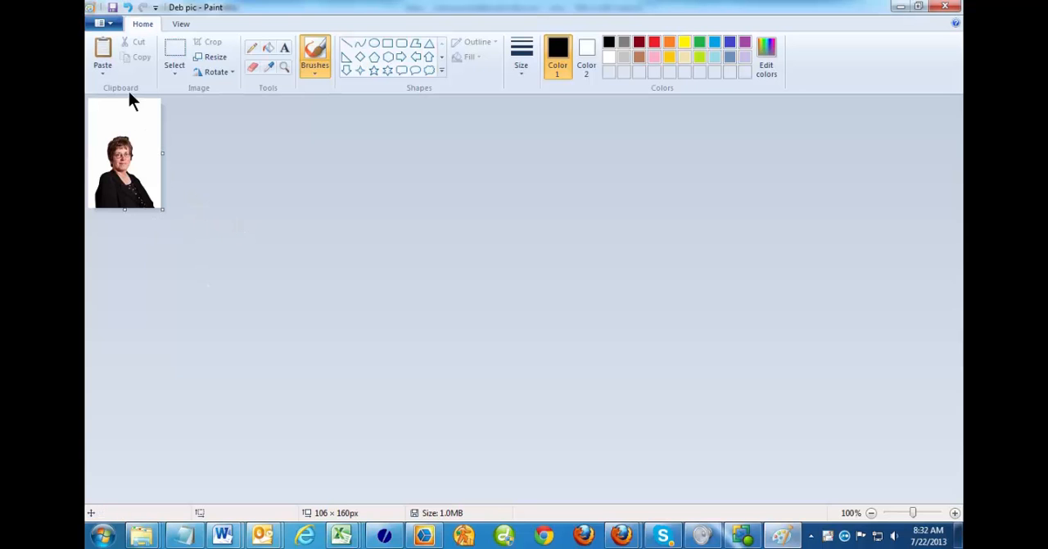
pyautogui.moveTo(203, 145)
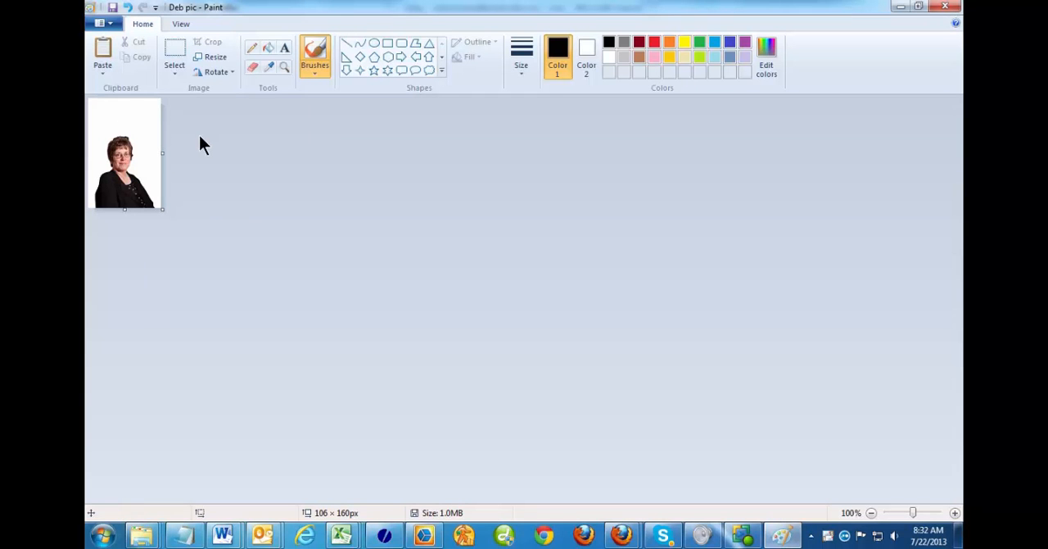
pyautogui.moveTo(194, 141)
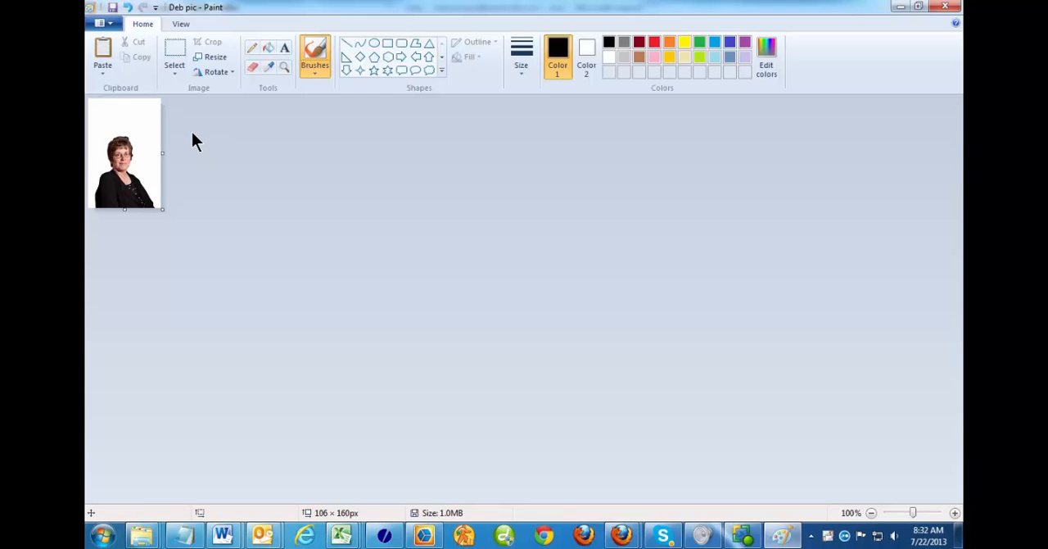
pyautogui.moveTo(211, 158)
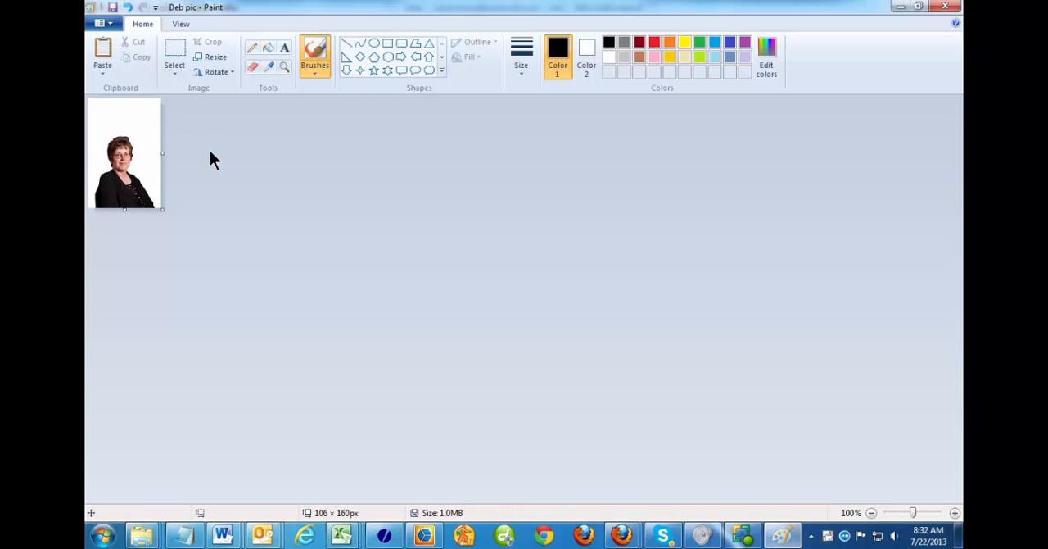
pyautogui.moveTo(216, 46)
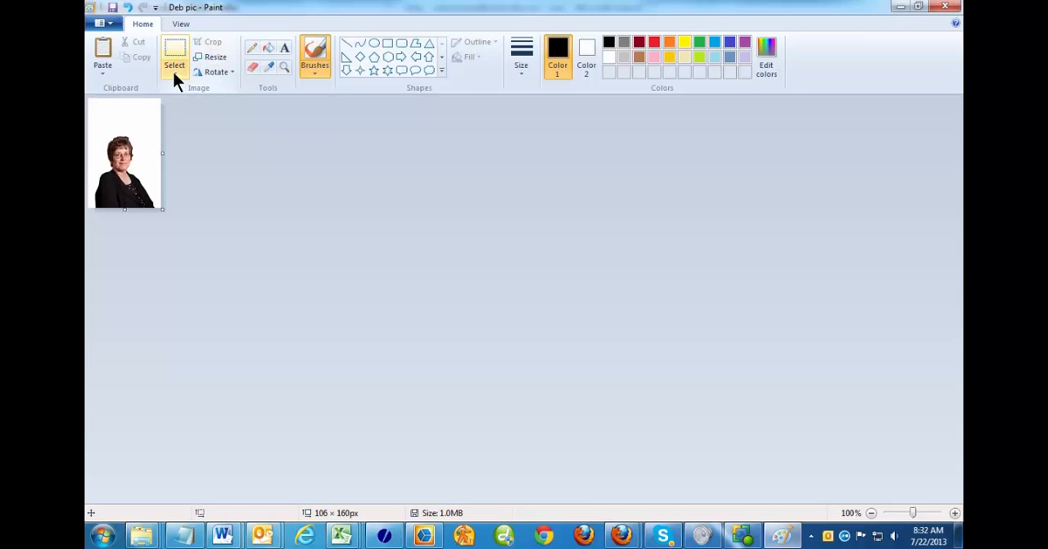
# Select the portrait below the top white space and crop it to 106 × 106
pyautogui.click(173, 59)
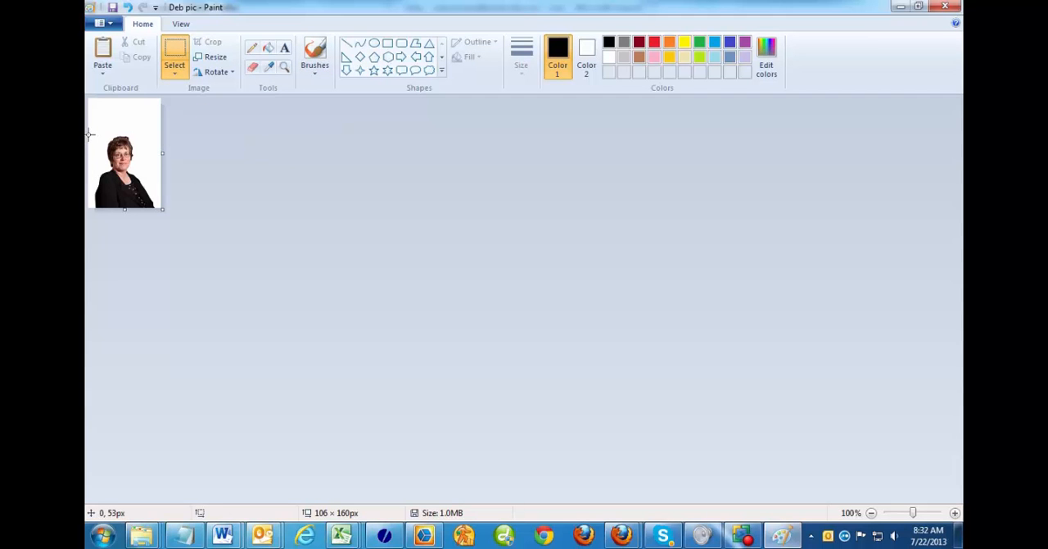
pyautogui.moveTo(91, 131); pyautogui.dragTo(91, 213)
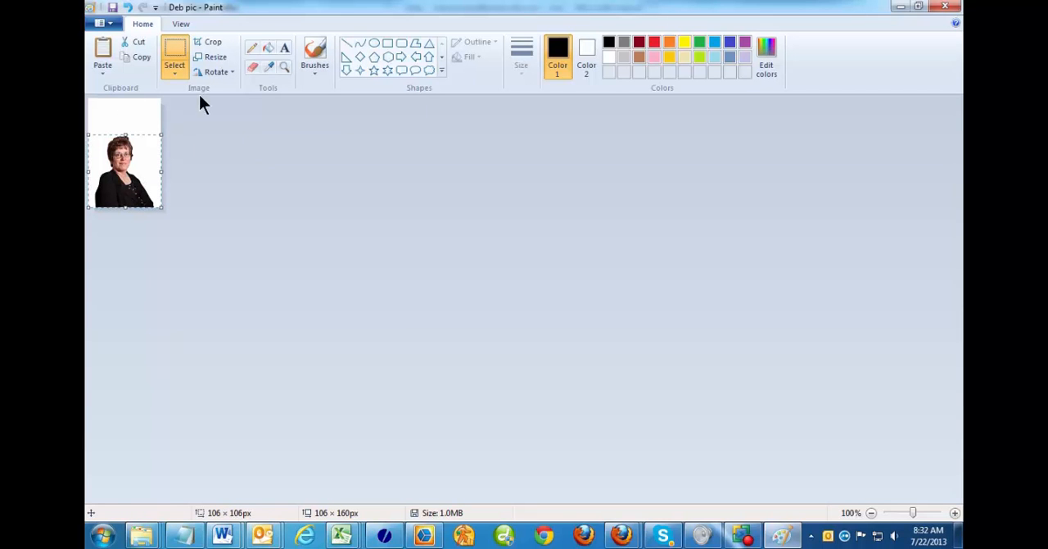
pyautogui.moveTo(211, 43)
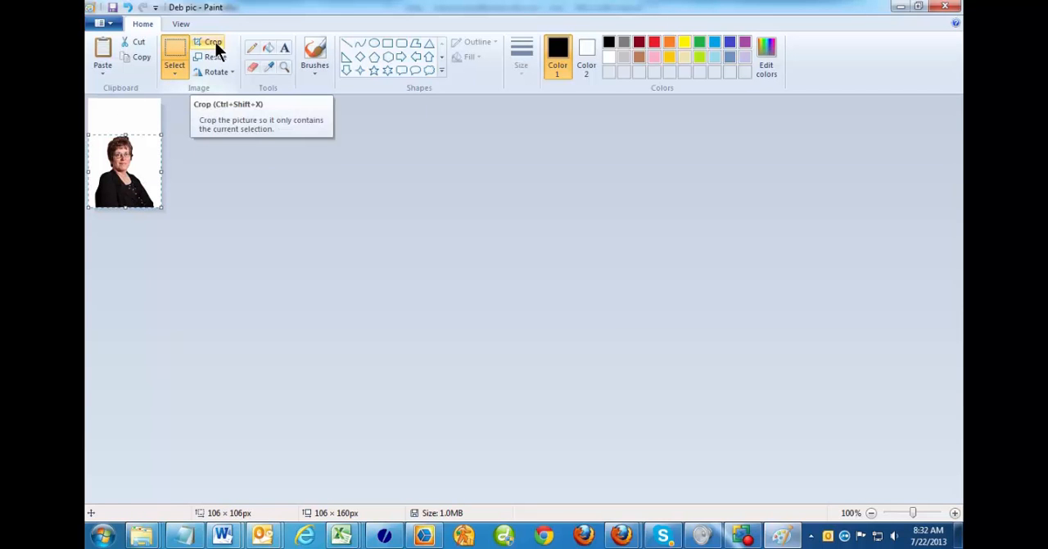
pyautogui.click(211, 43)
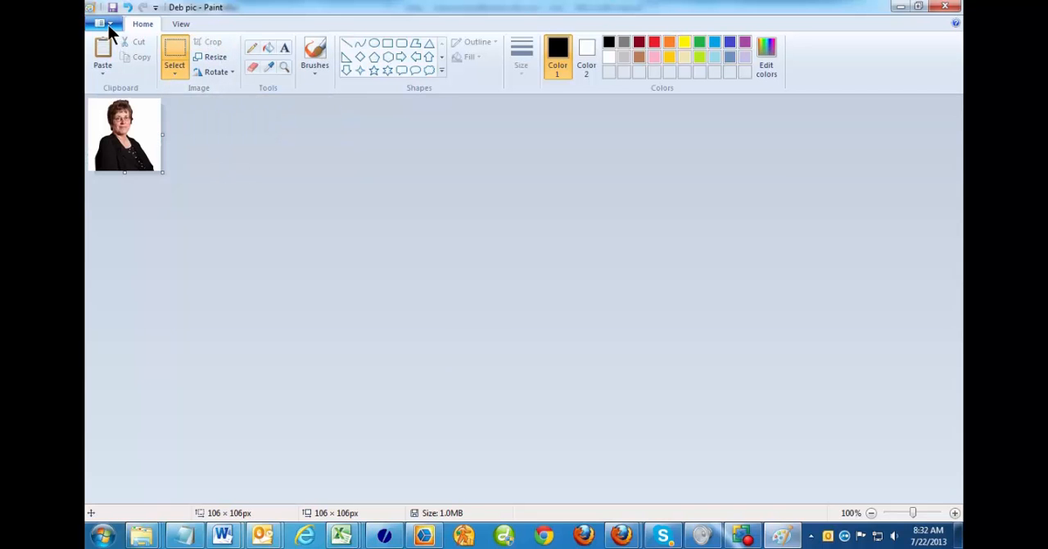
# Save the cropped portrait as a JPEG named 'good photo' in temp
pyautogui.click(101, 22)
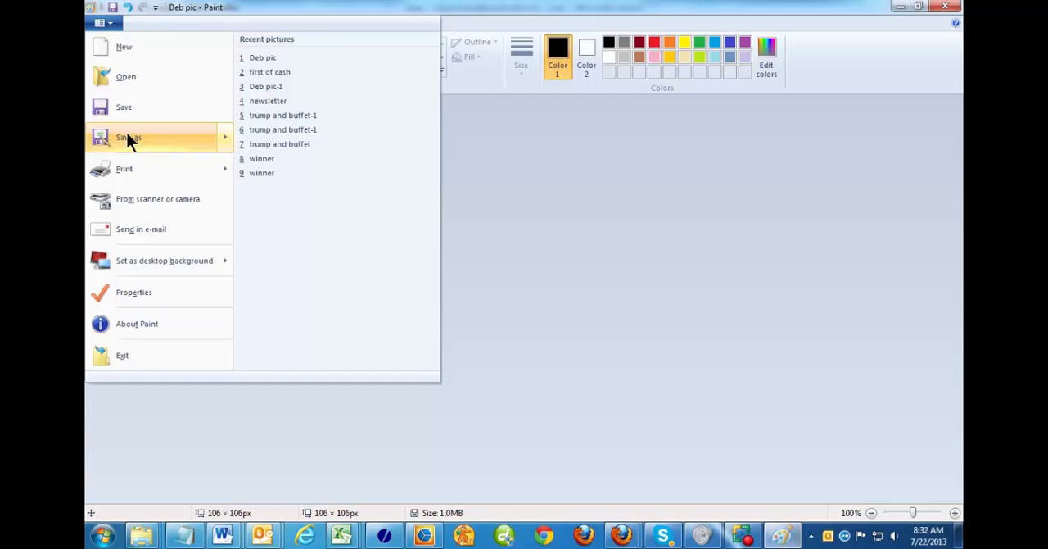
pyautogui.click(128, 136)
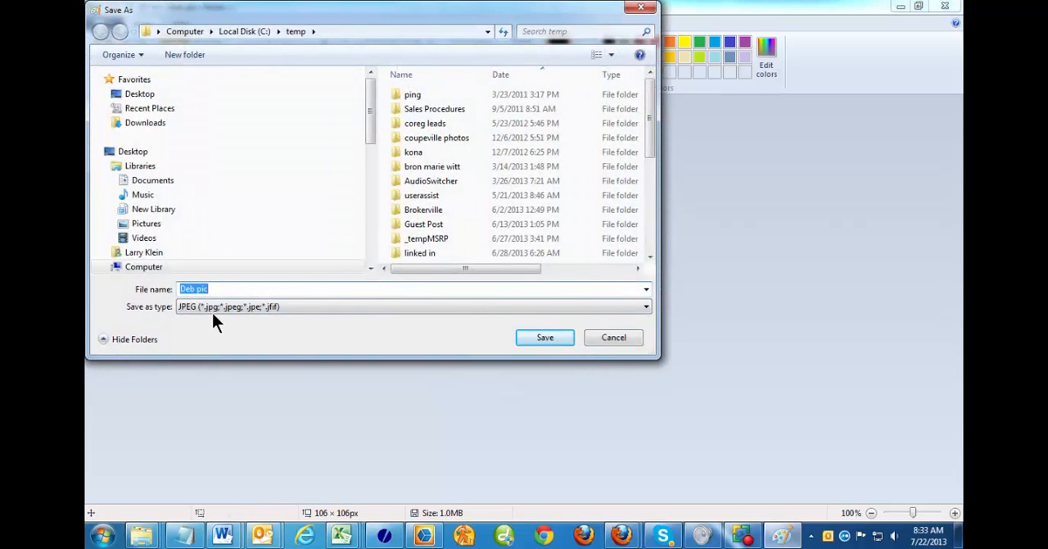
pyautogui.moveTo(207, 330)
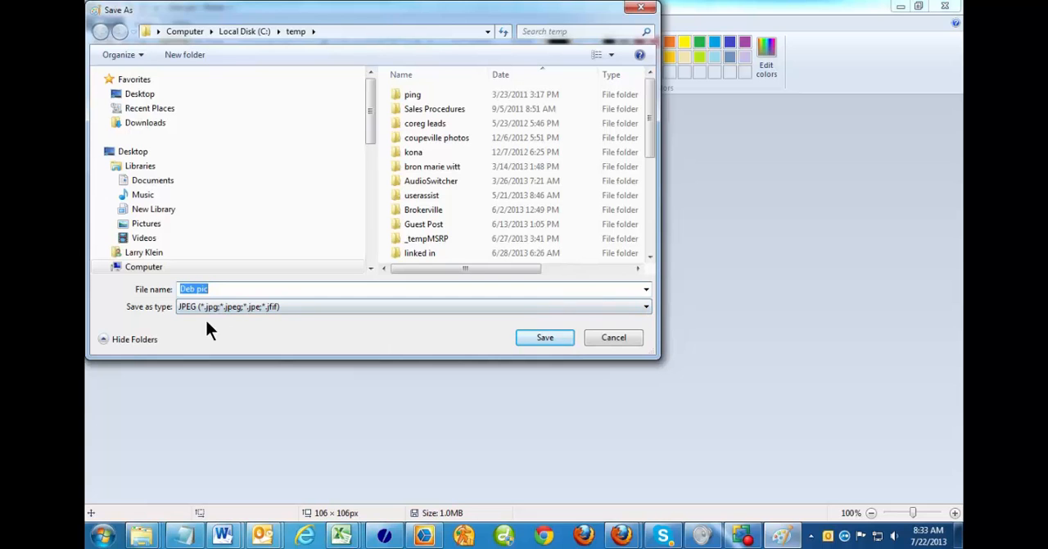
pyautogui.moveTo(202, 315)
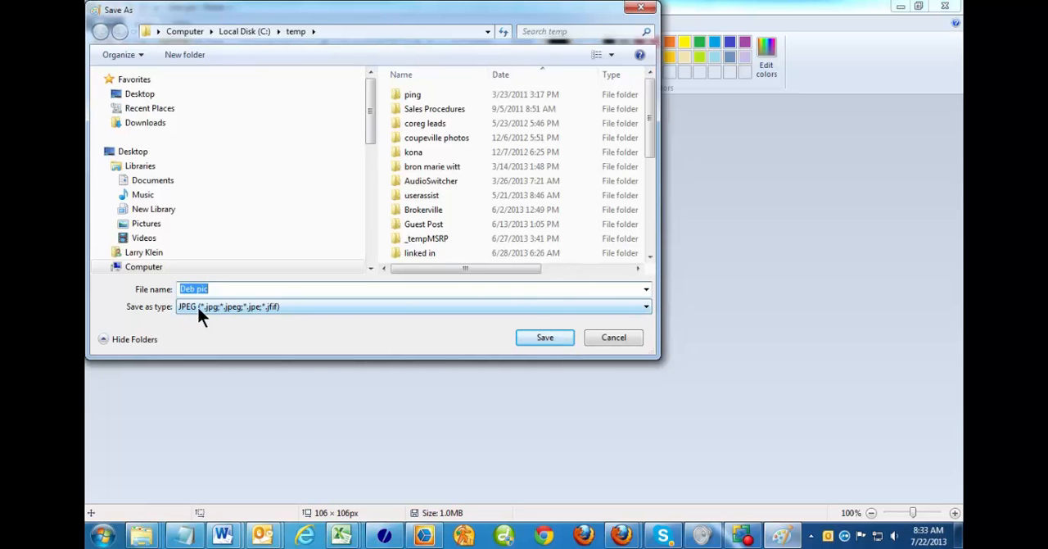
pyautogui.click(645, 306)
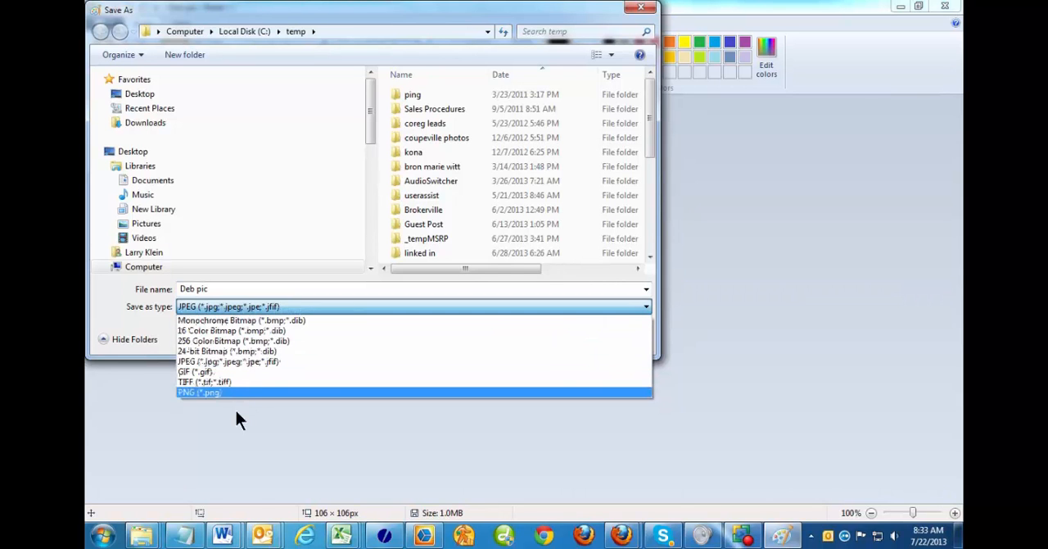
pyautogui.moveTo(219, 365)
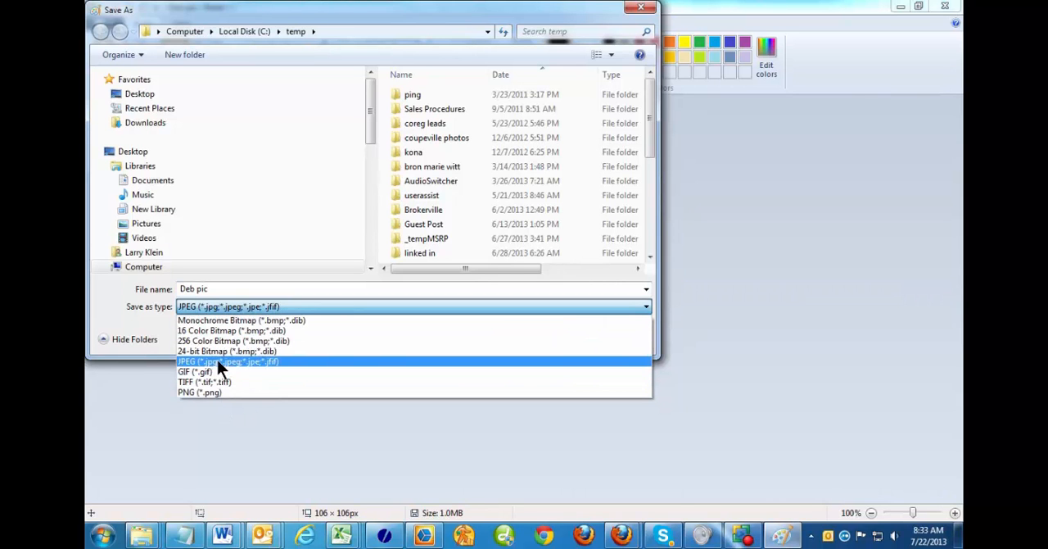
pyautogui.click(217, 361)
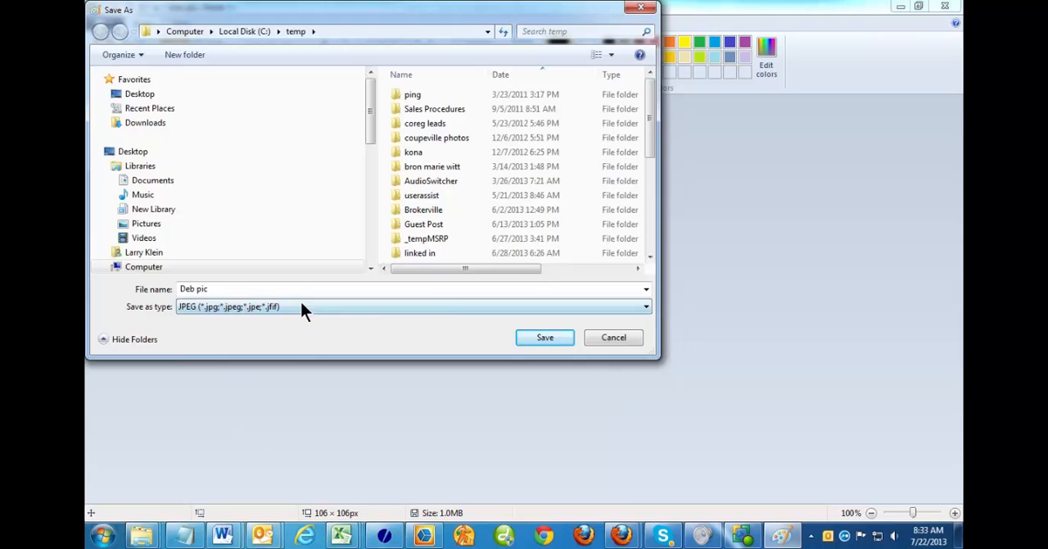
pyautogui.click(221, 288)
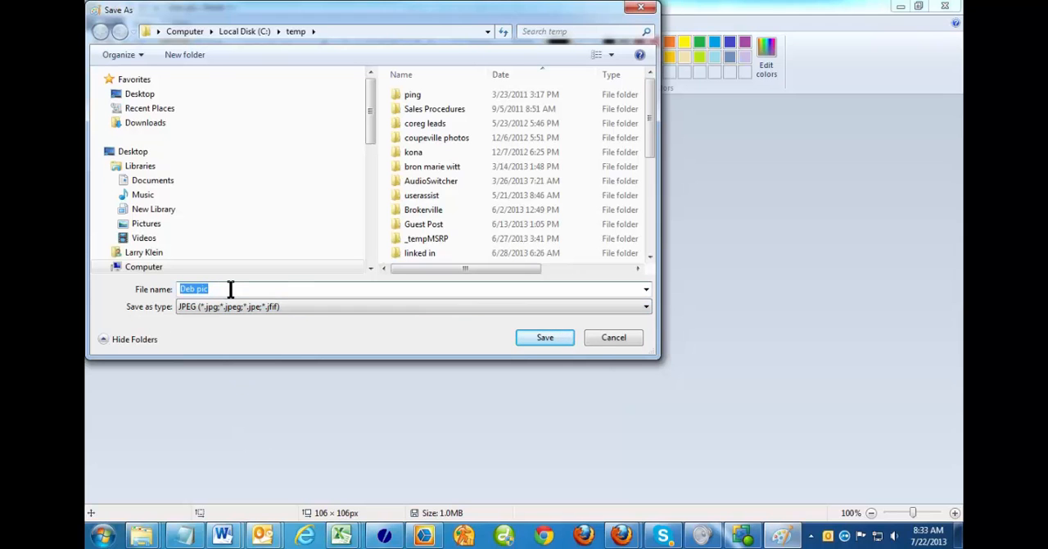
pyautogui.write('good photo')
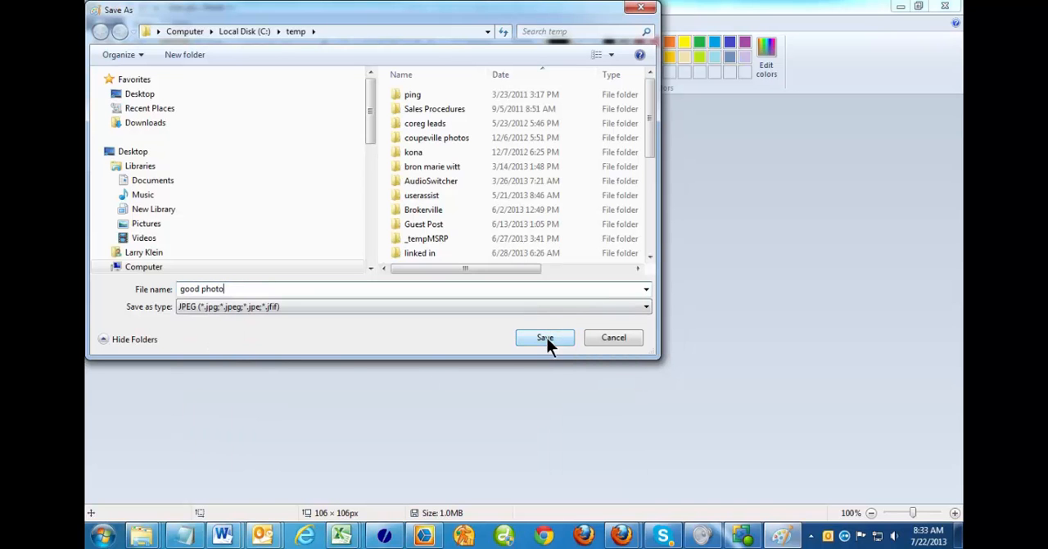
pyautogui.click(545, 337)
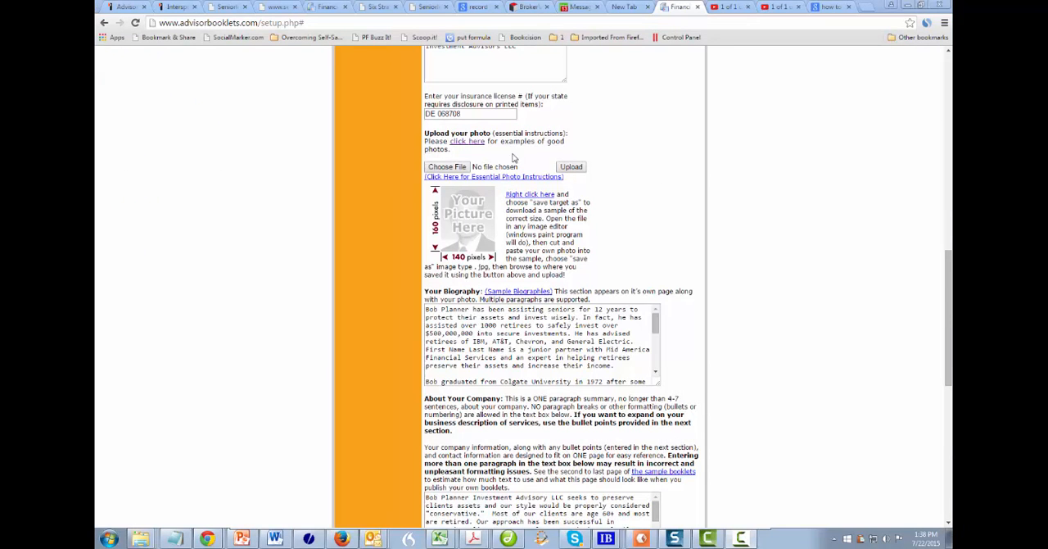
# Choose the portrait file for upload, browsing into the temp folder
pyautogui.click(445, 166)
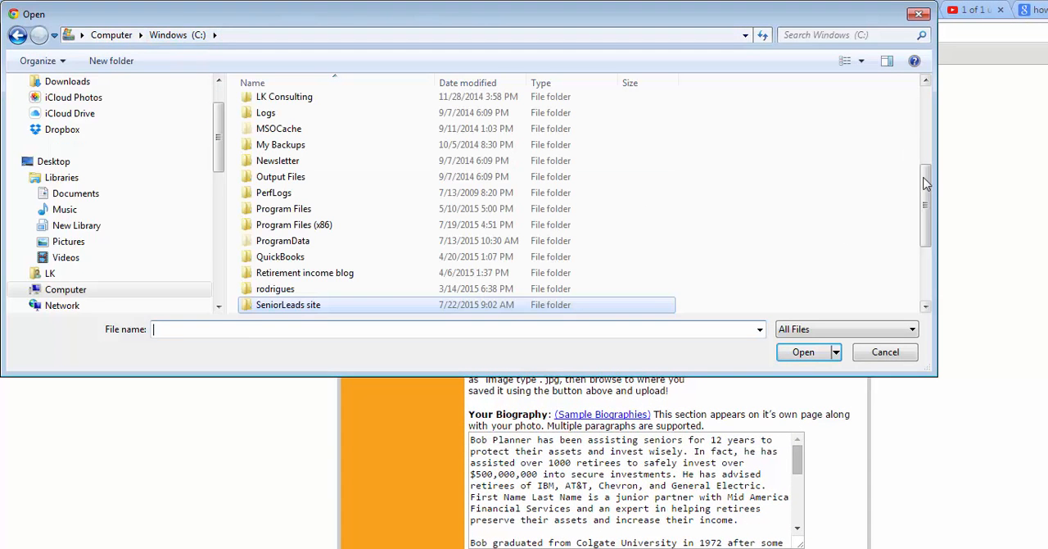
pyautogui.scroll(-3)
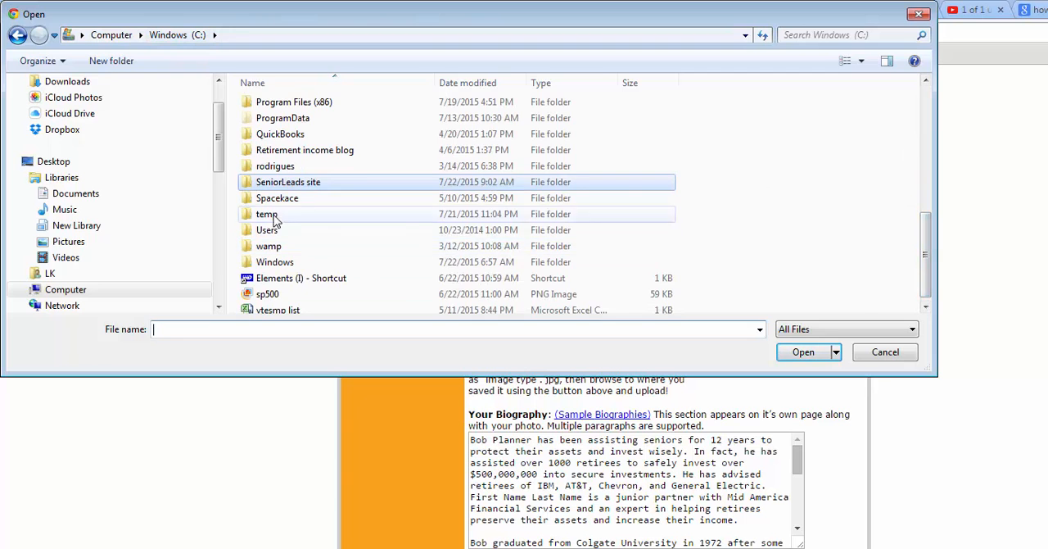
pyautogui.doubleClick(266, 214)
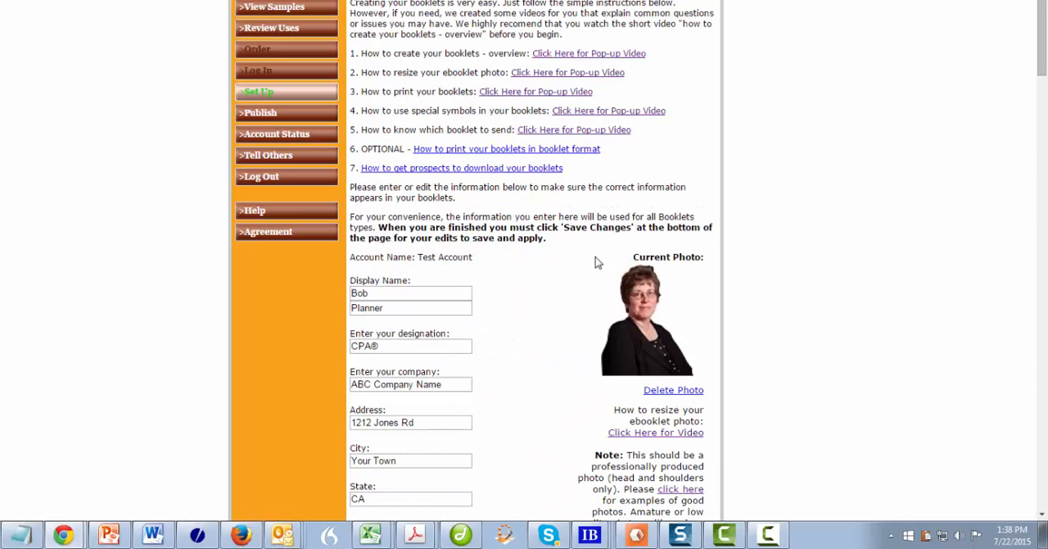
pyautogui.moveTo(749, 287)
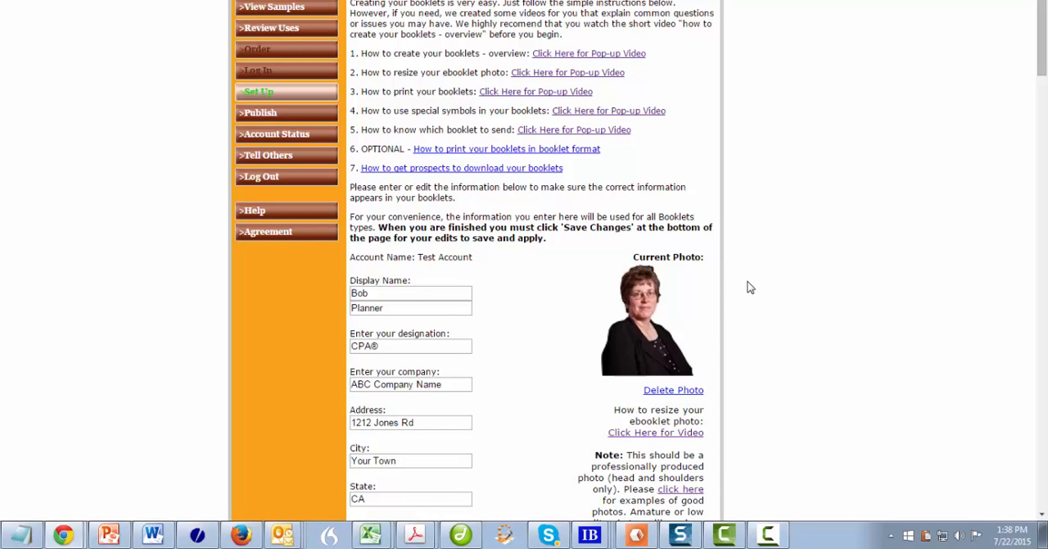
# Tick 'check to confirm submission' and save the setup changes
pyautogui.scroll(-3)
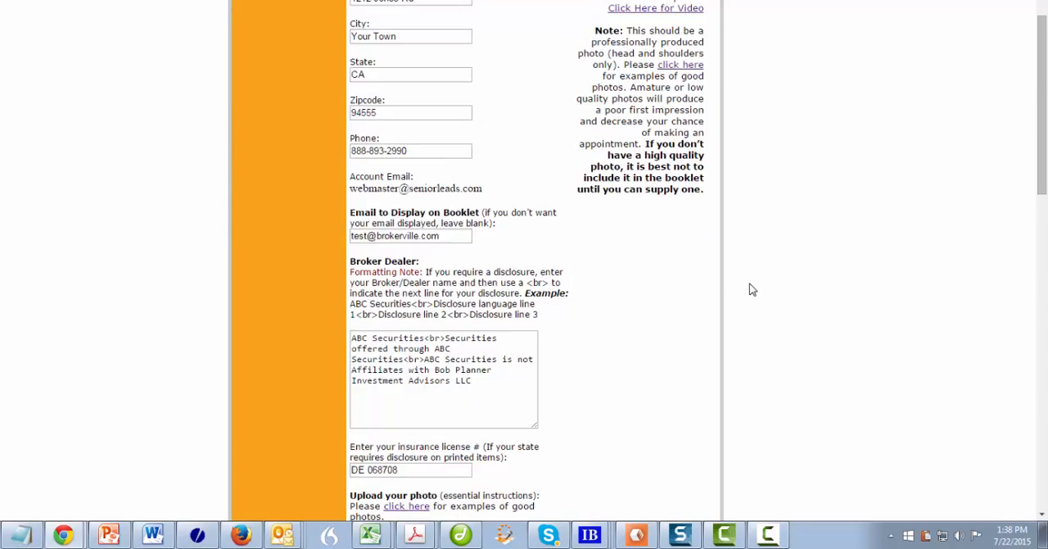
pyautogui.scroll(-3)
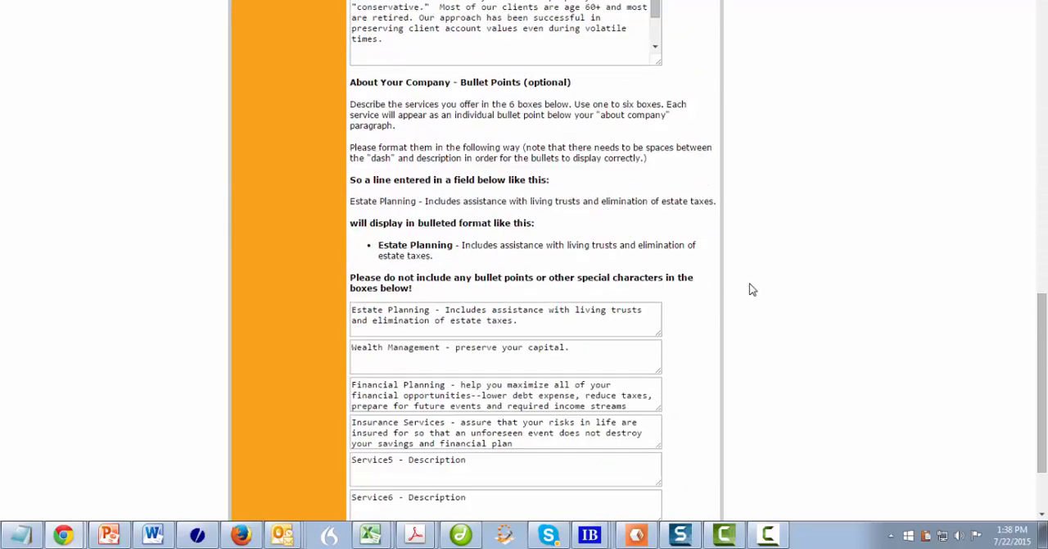
pyautogui.scroll(-3)
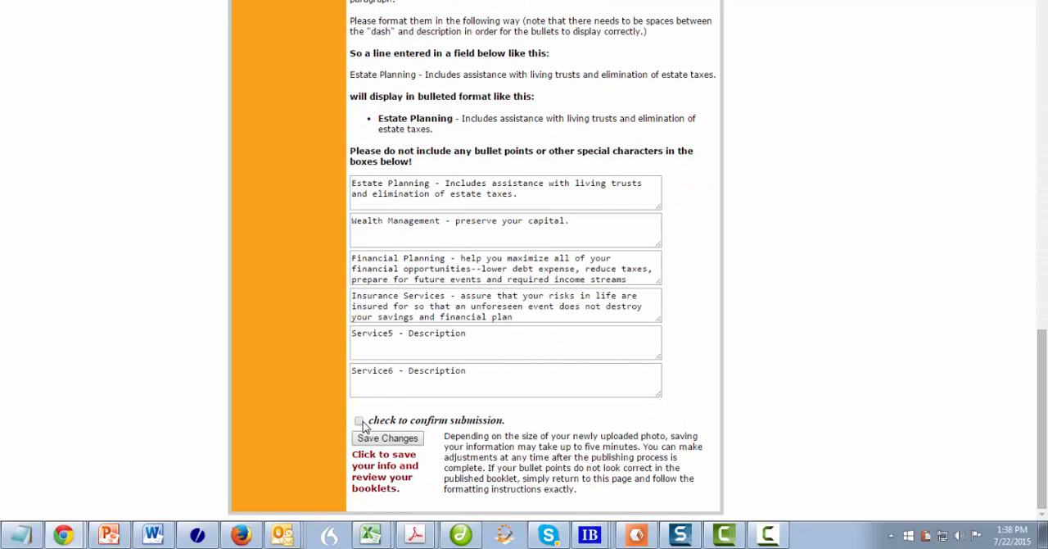
pyautogui.click(358, 420)
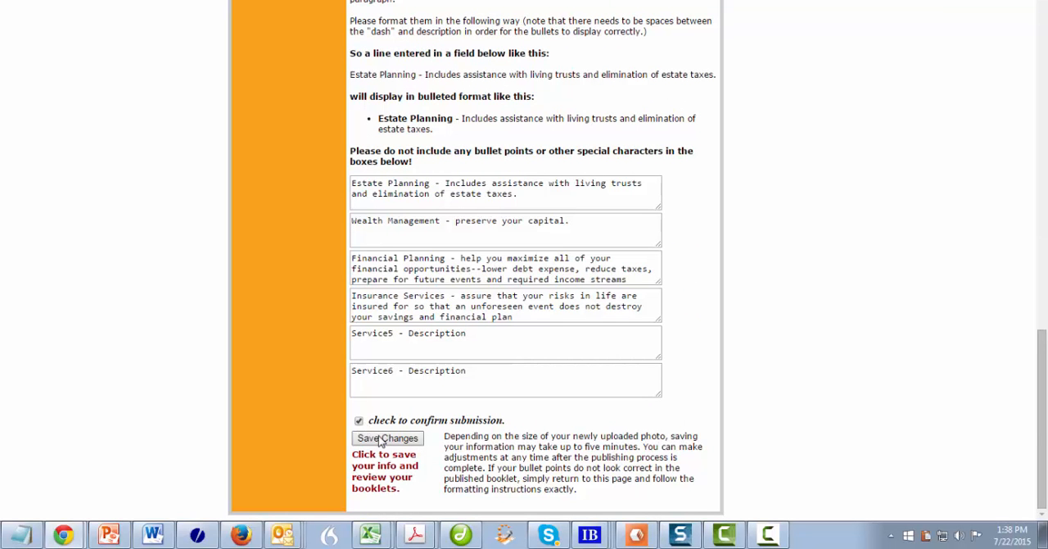
pyautogui.click(387, 438)
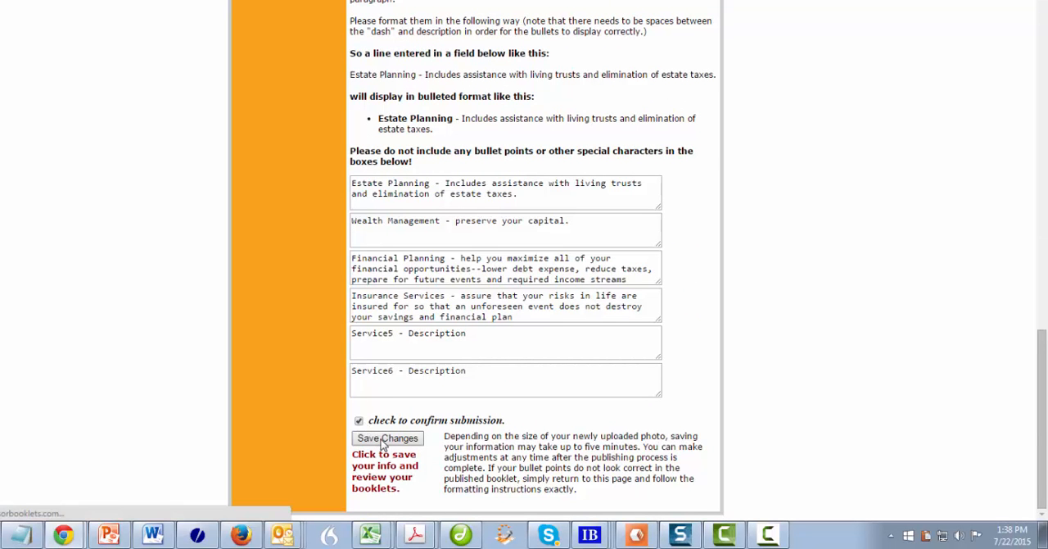
pyautogui.click(387, 438)
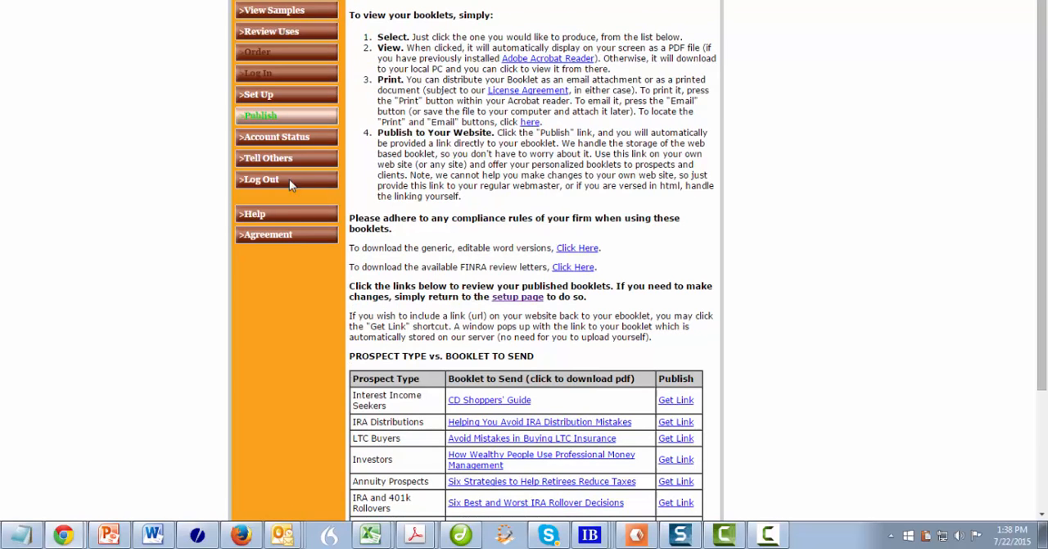
# Download the 'Six Best and Worst IRA Rollover Decisions' booklet and open the PDF
pyautogui.scroll(-3)
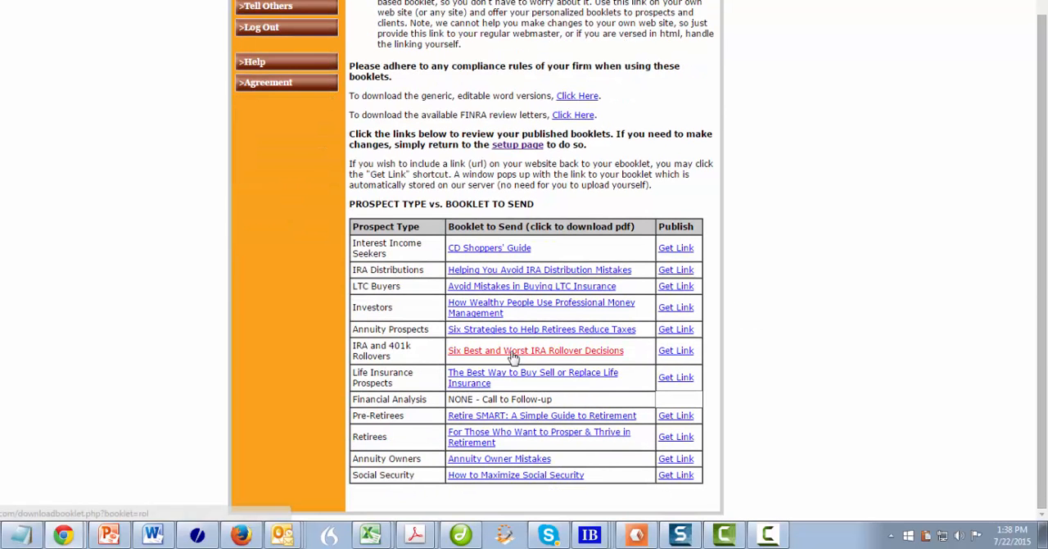
pyautogui.click(535, 351)
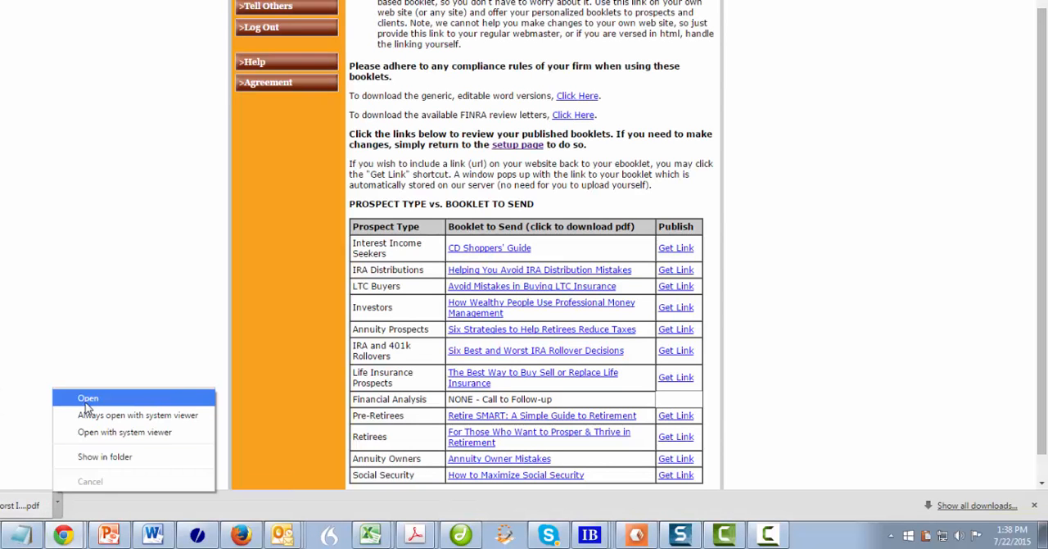
pyautogui.click(85, 398)
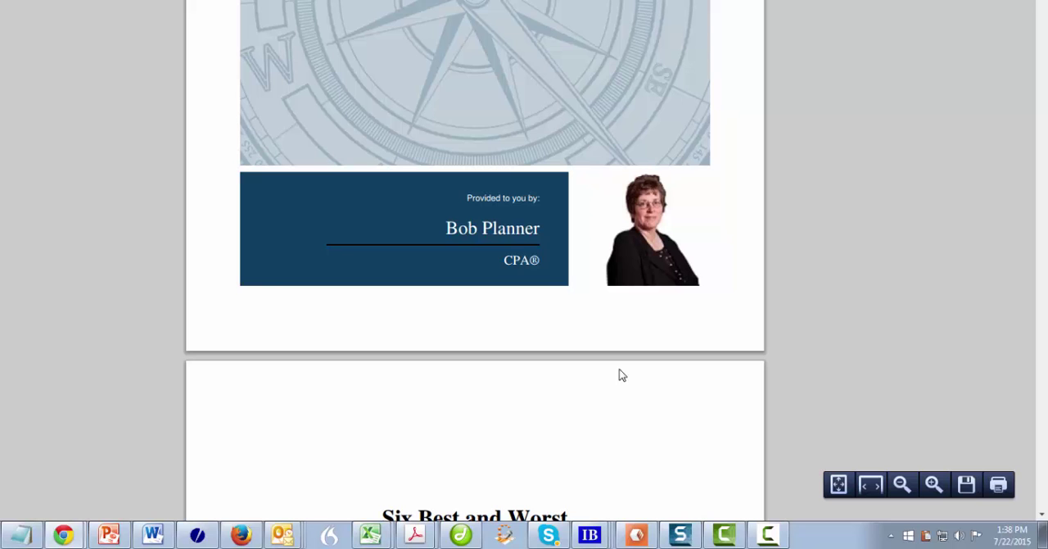
pyautogui.moveTo(539, 335)
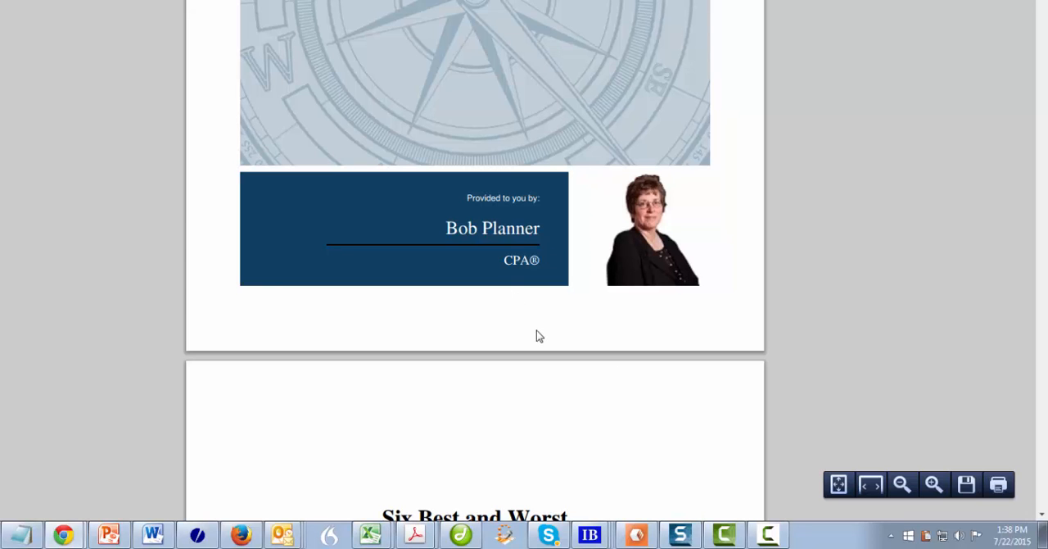